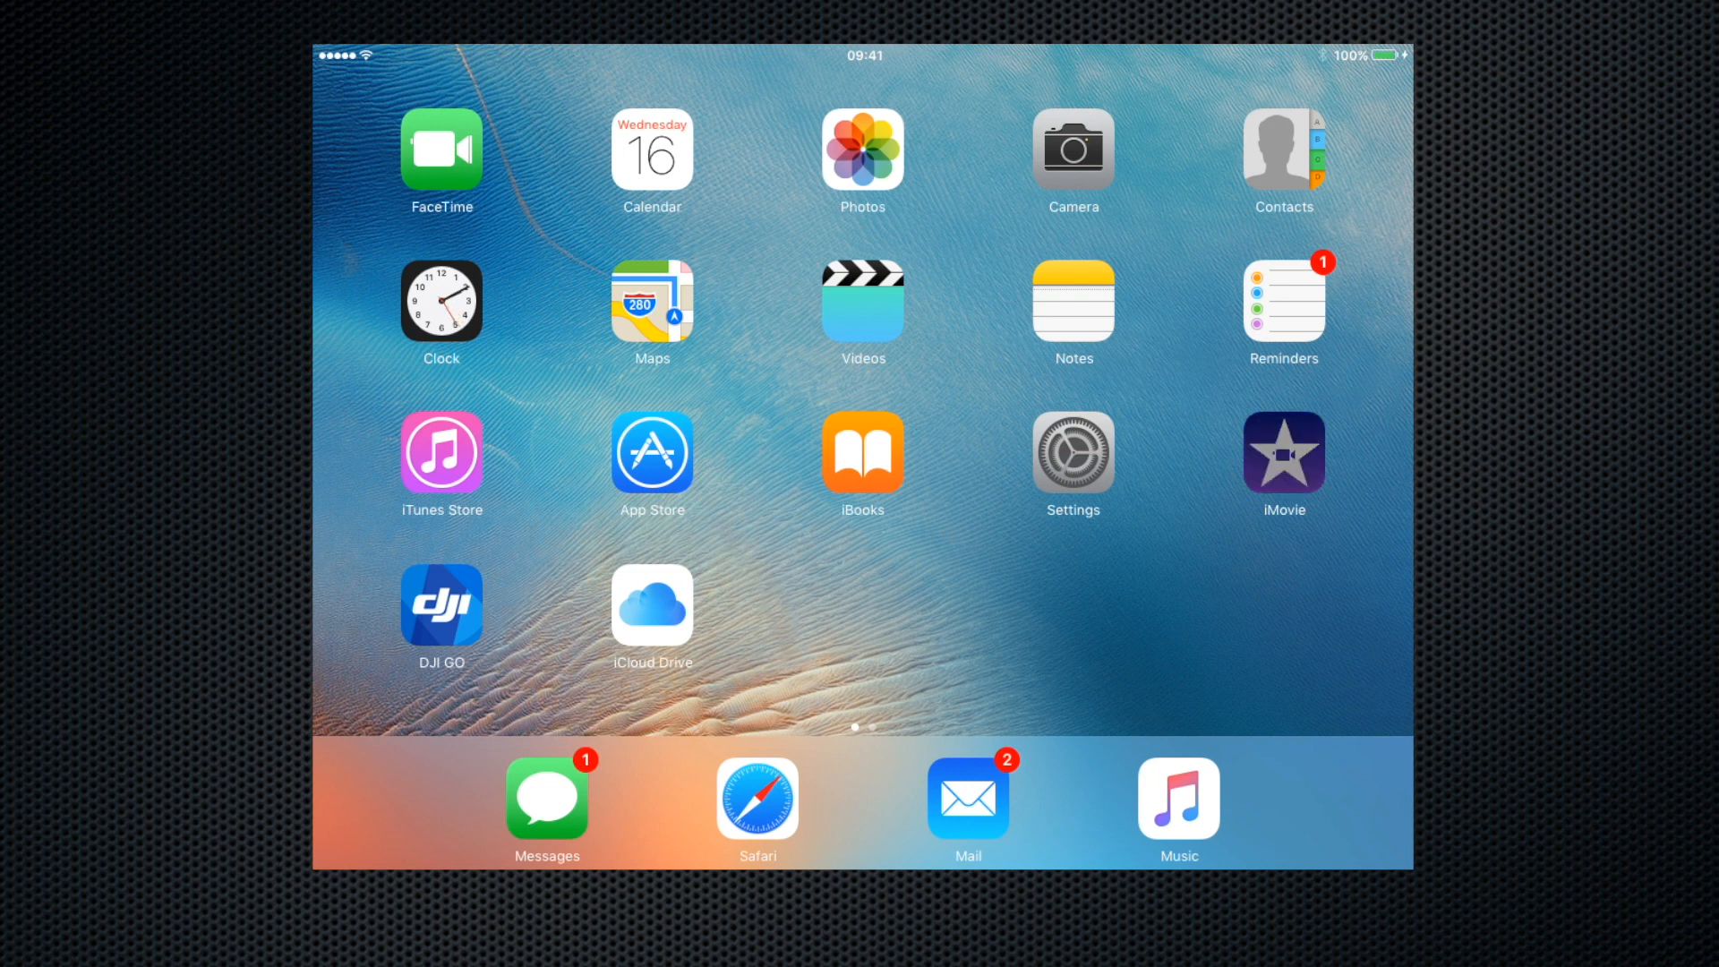
Launch iMovie and open the My Movie project of London clips in the editor
click(1282, 453)
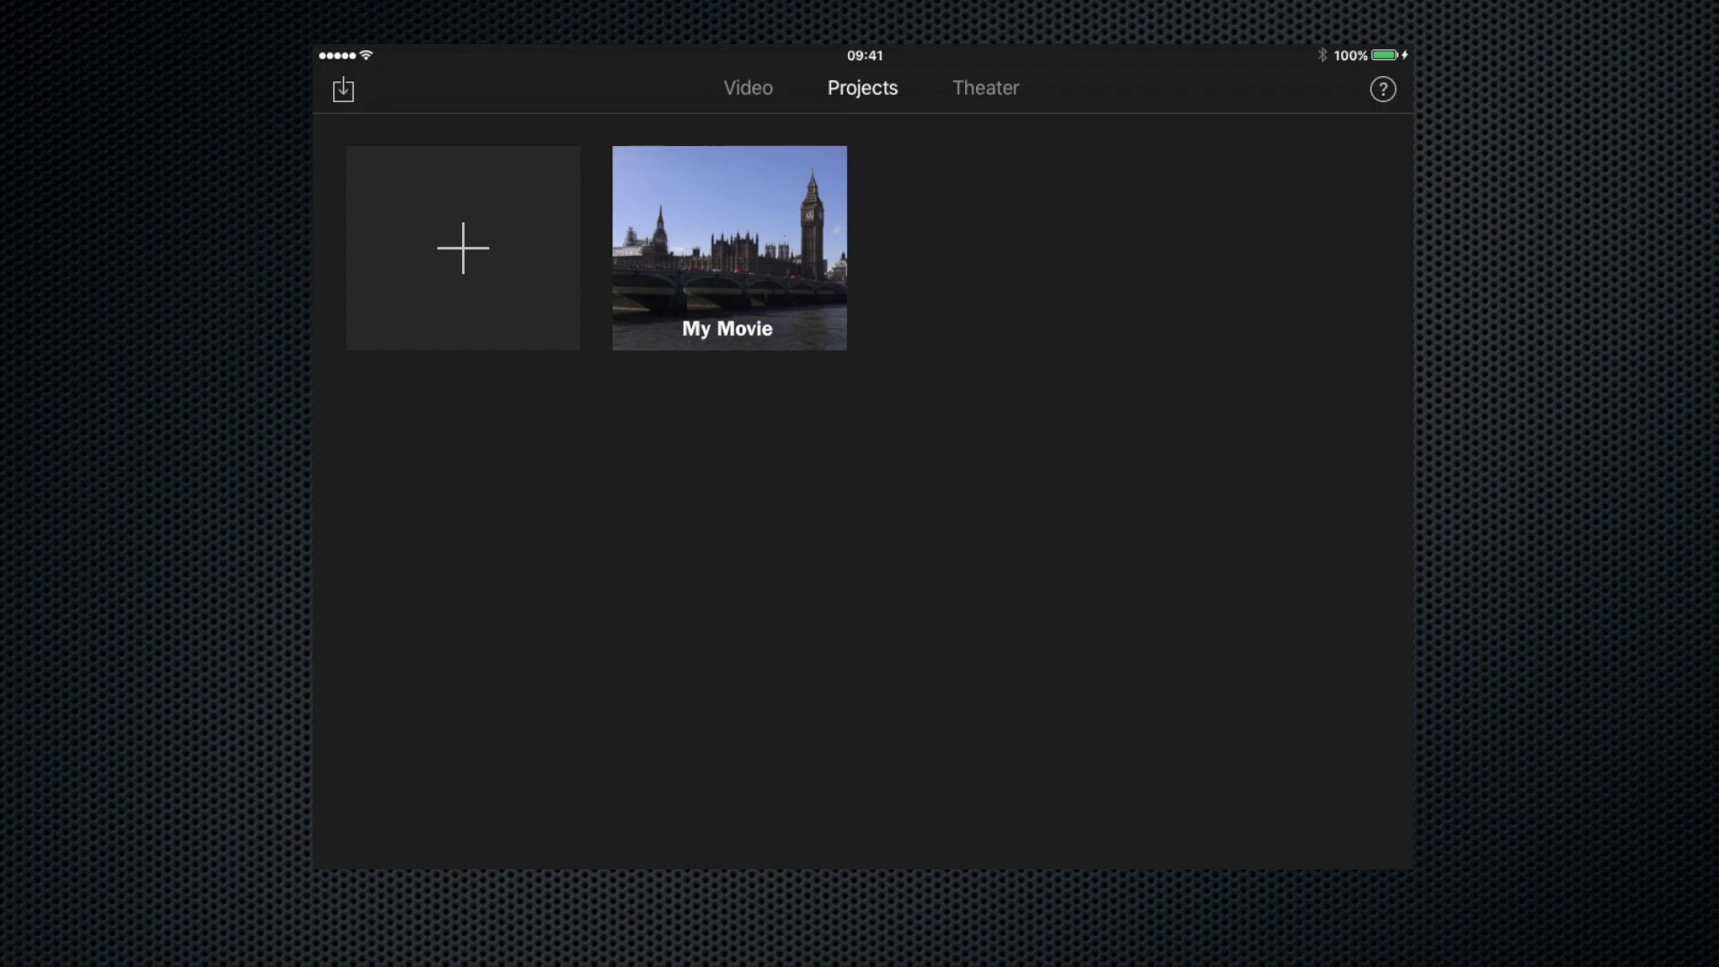
click(729, 247)
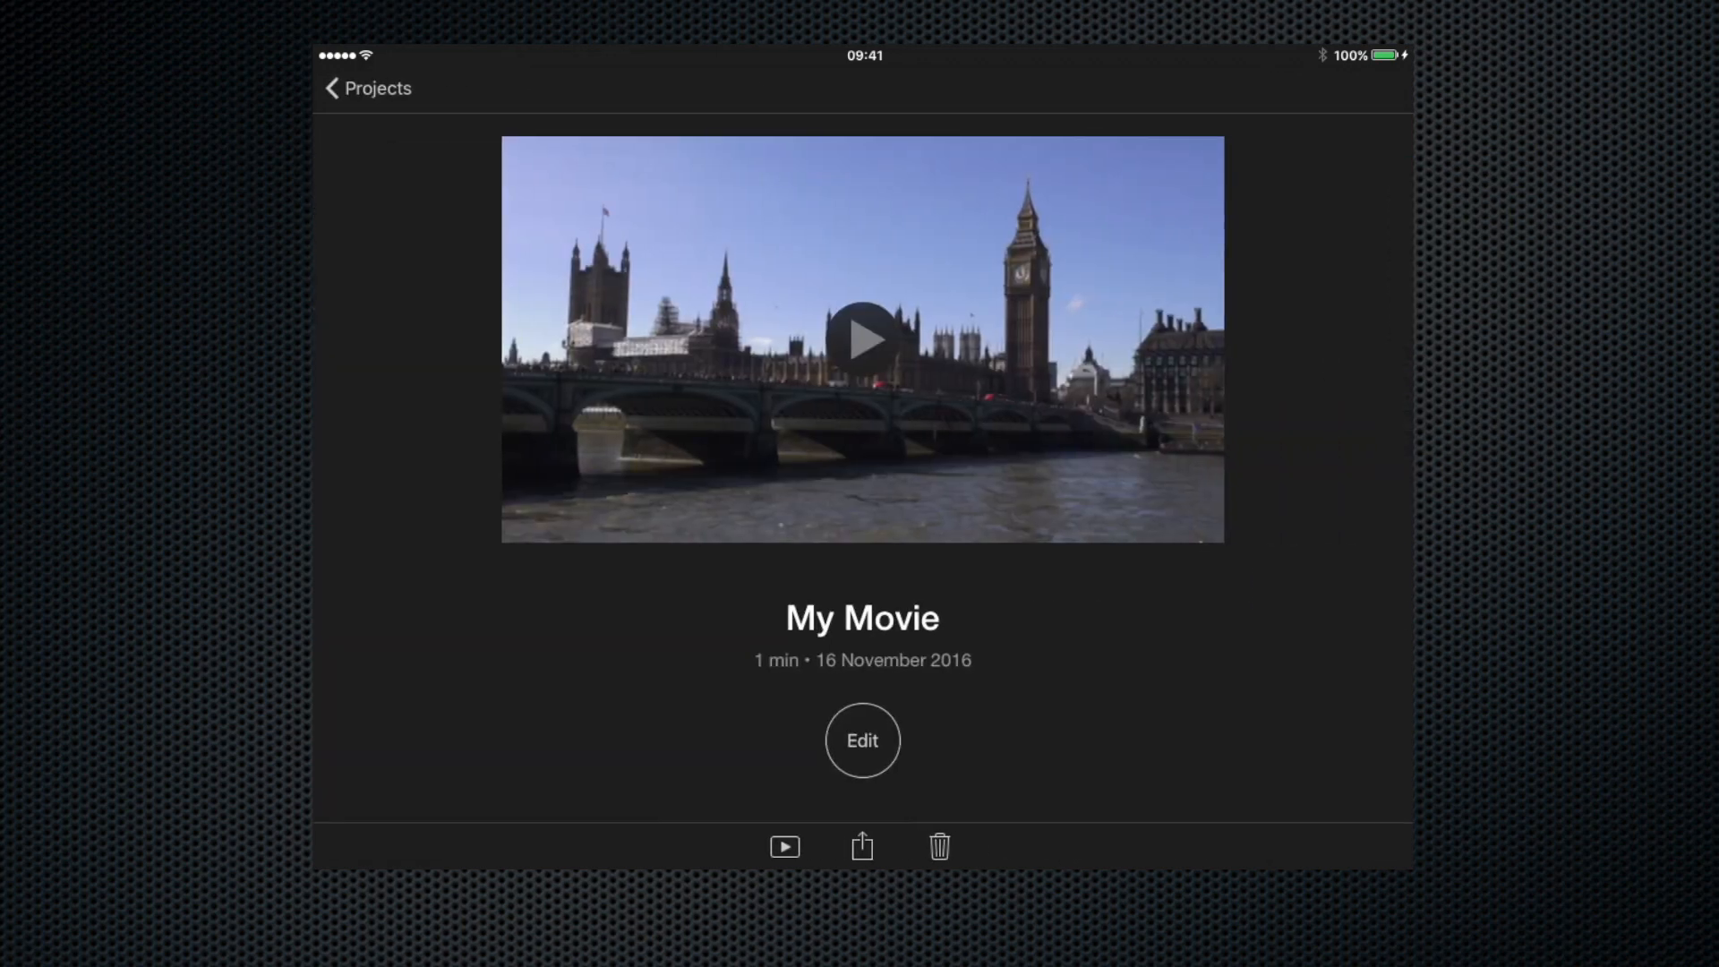
click(861, 338)
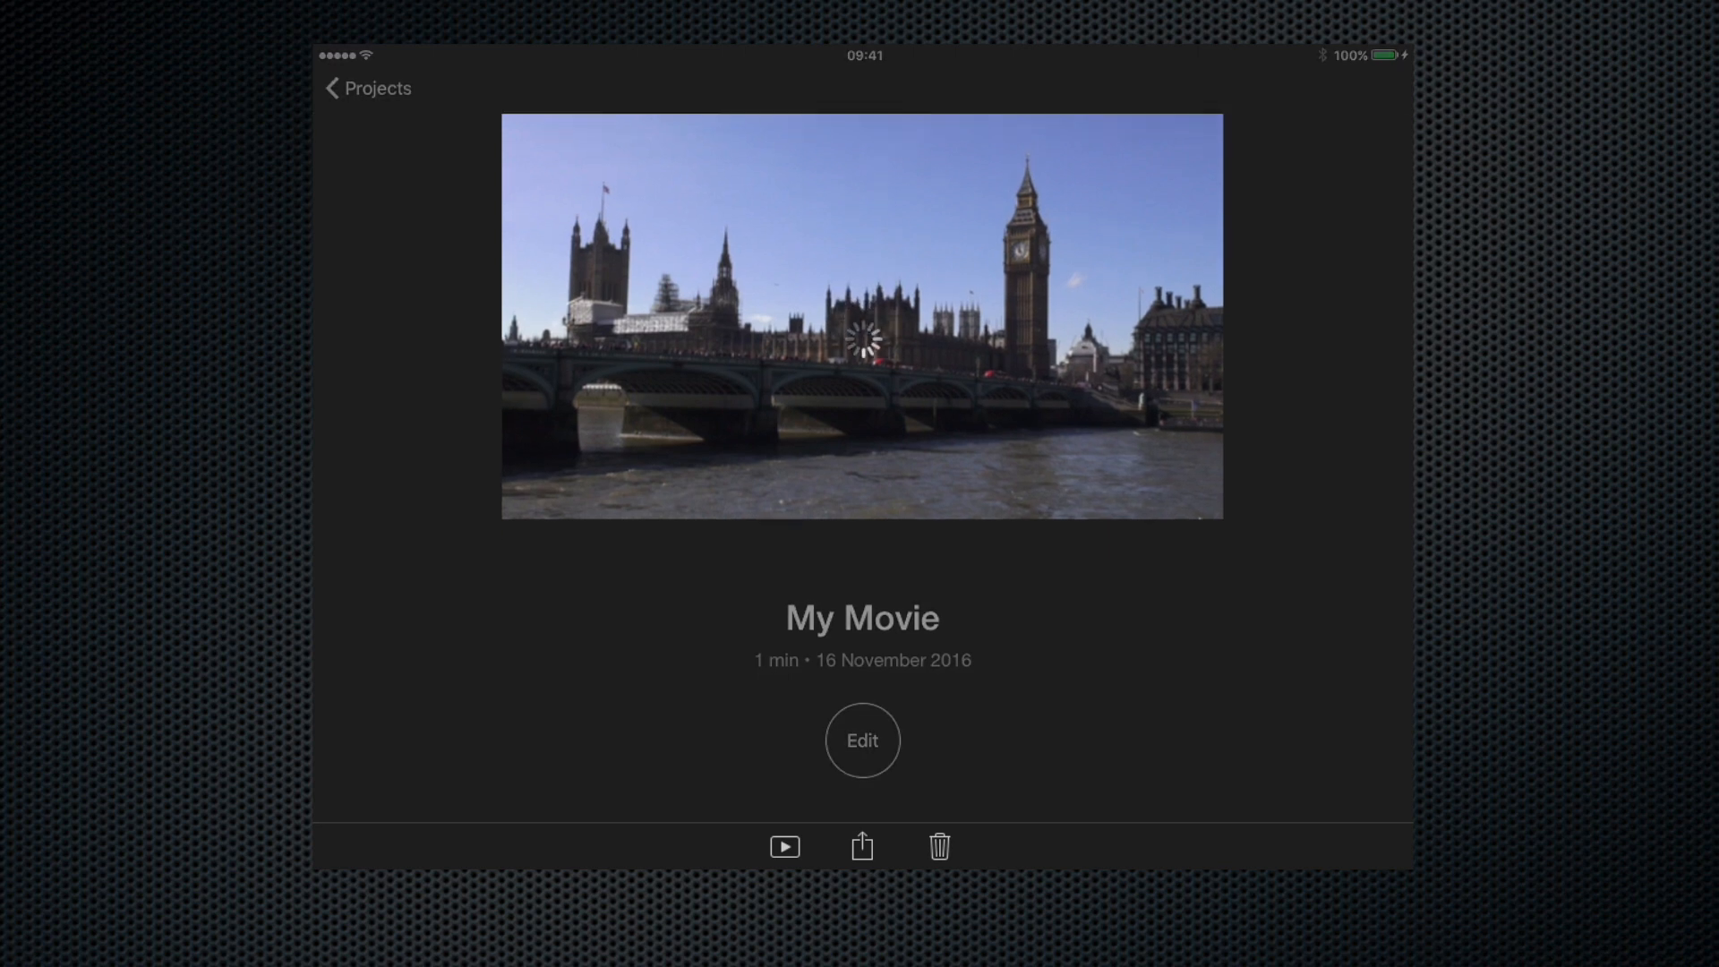
click(861, 739)
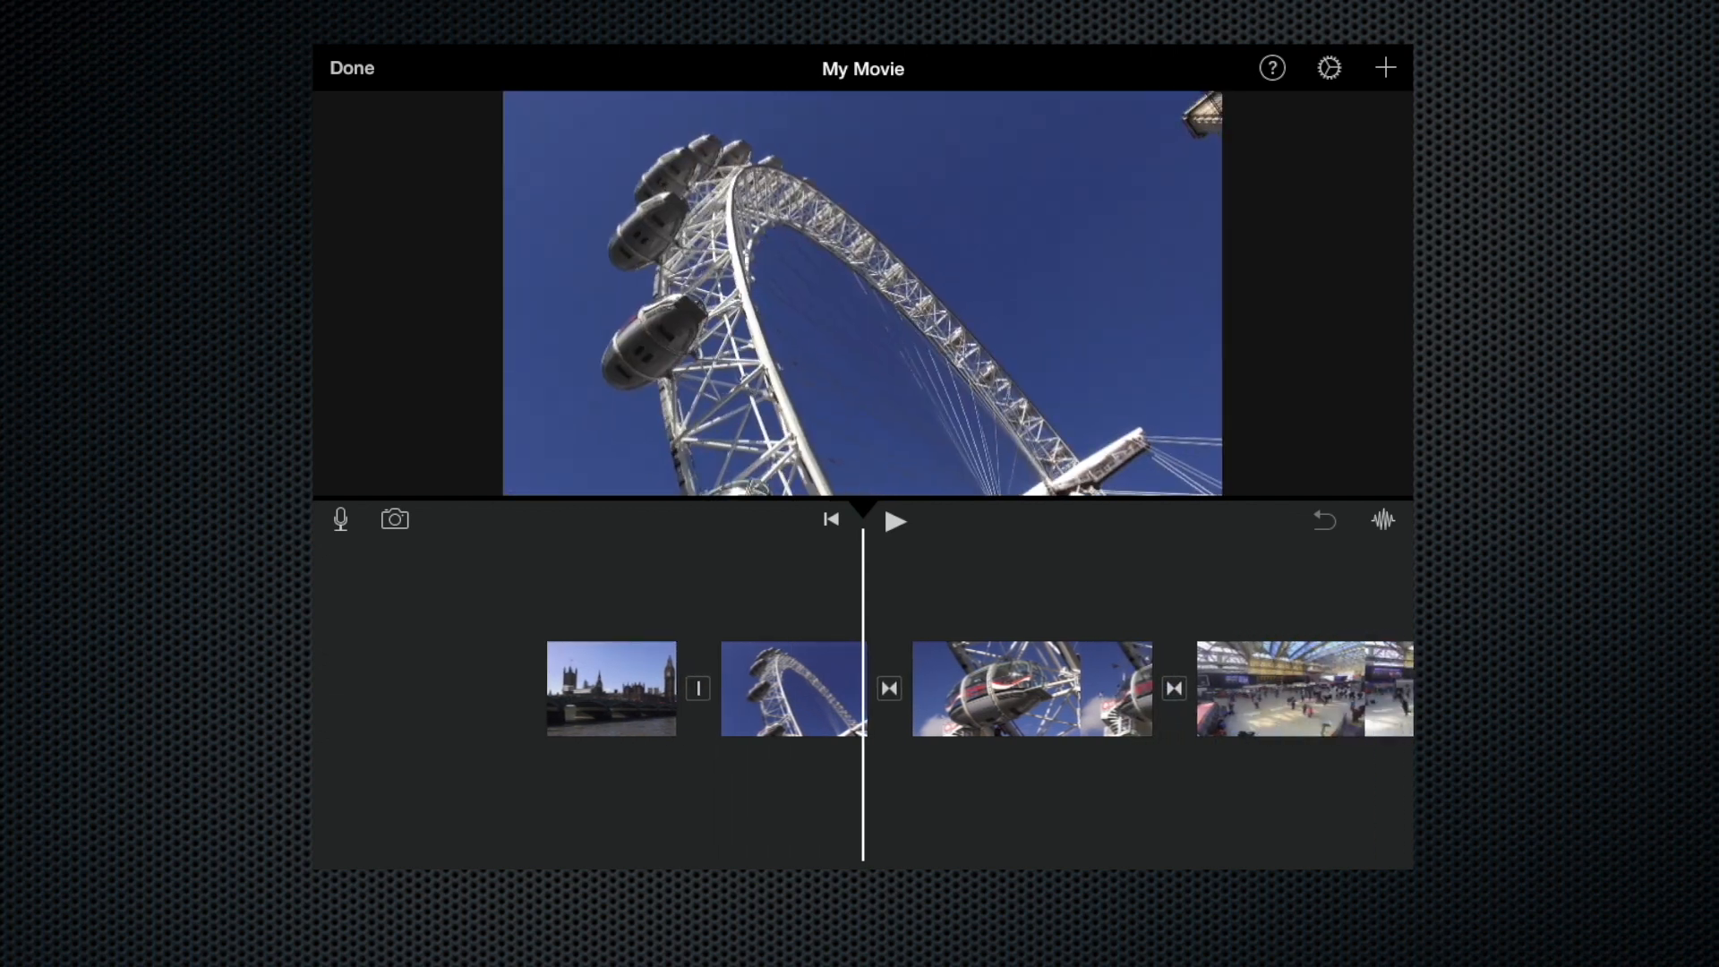
Show clip audio waveforms on the timeline, preview playback, then bring up the media library
scroll(right, 3)
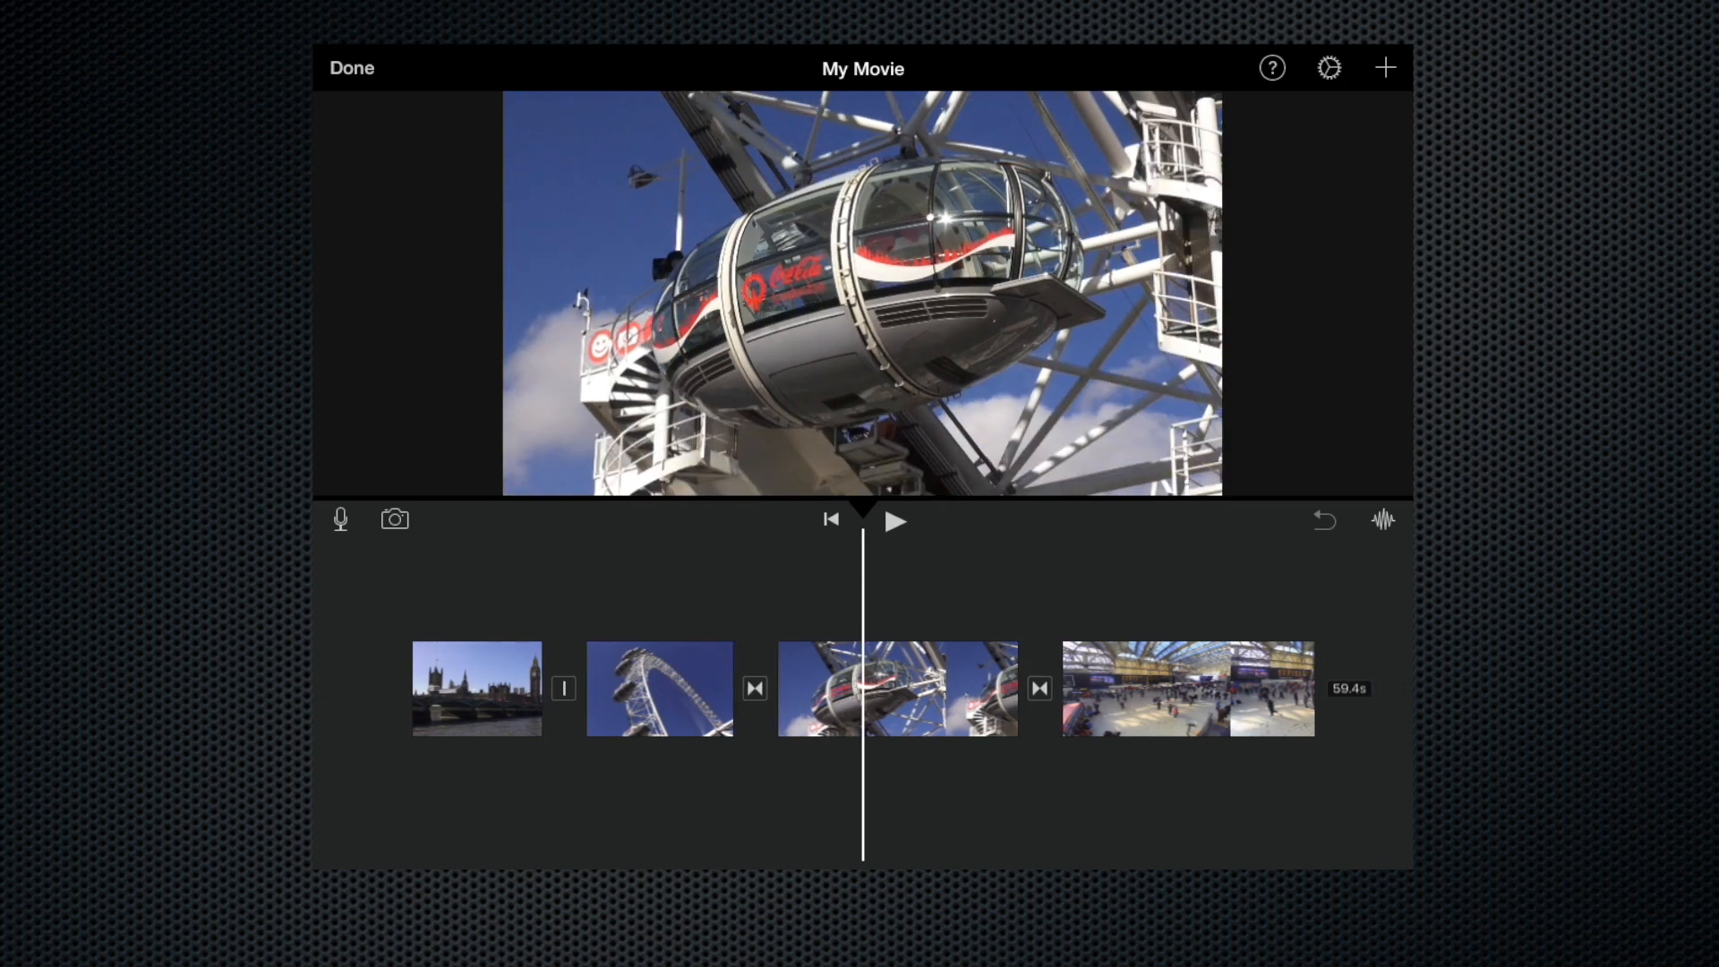
click(1382, 519)
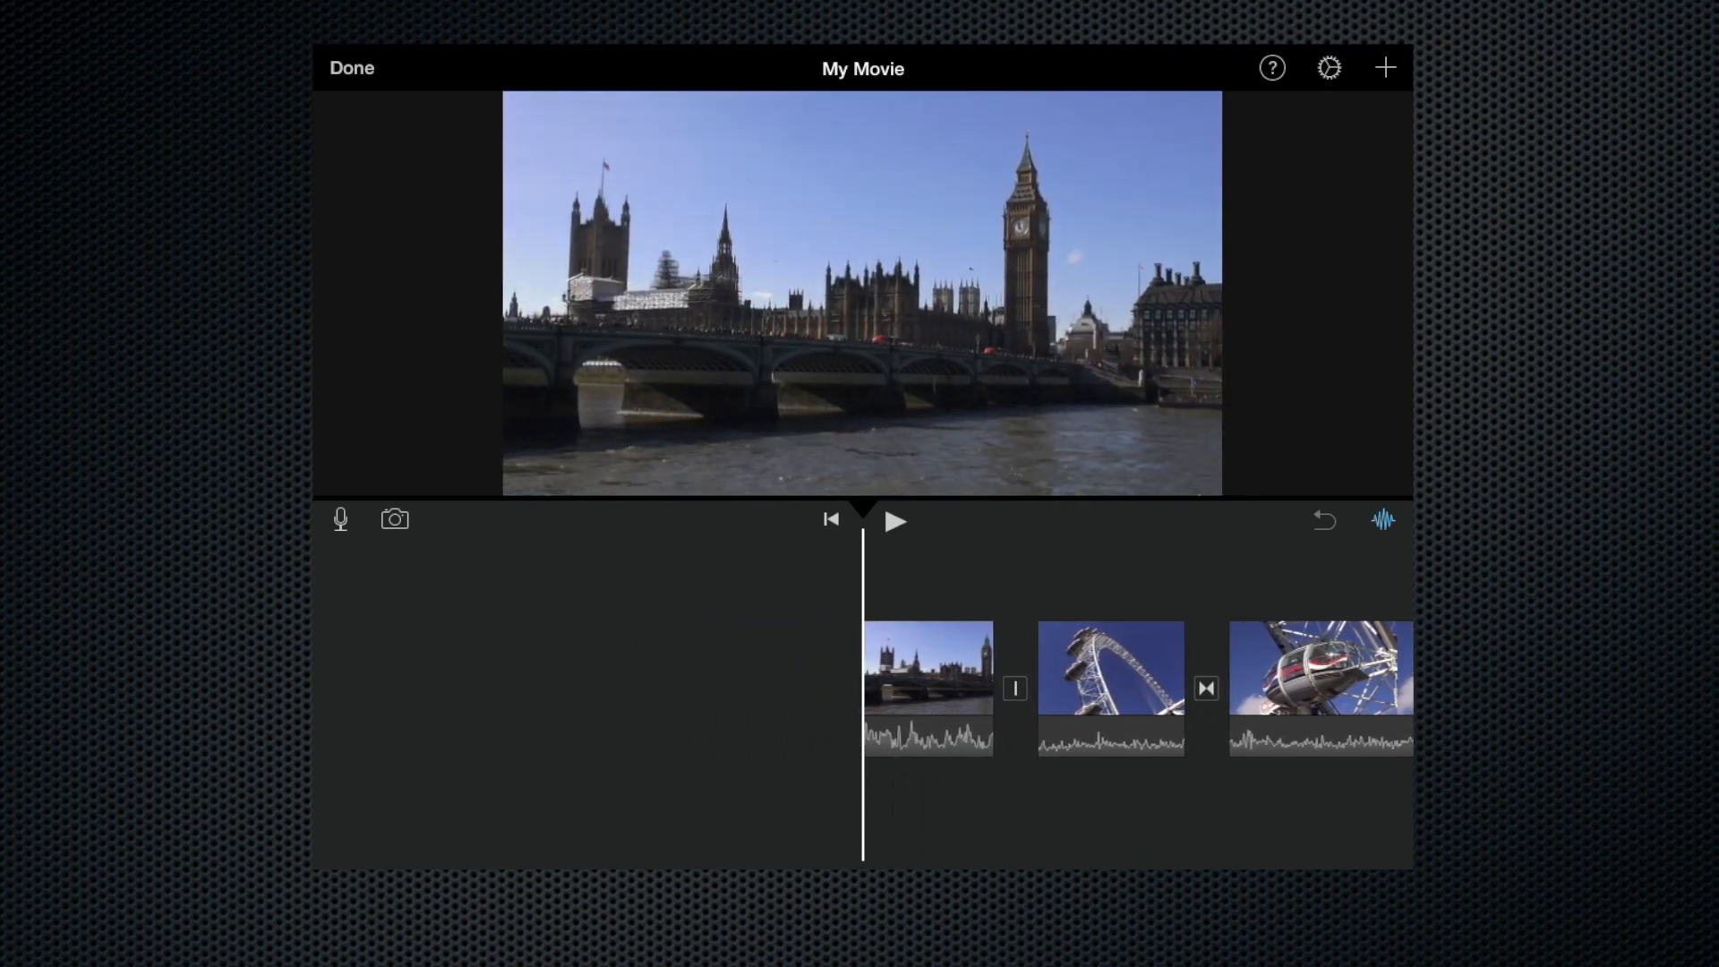
click(895, 521)
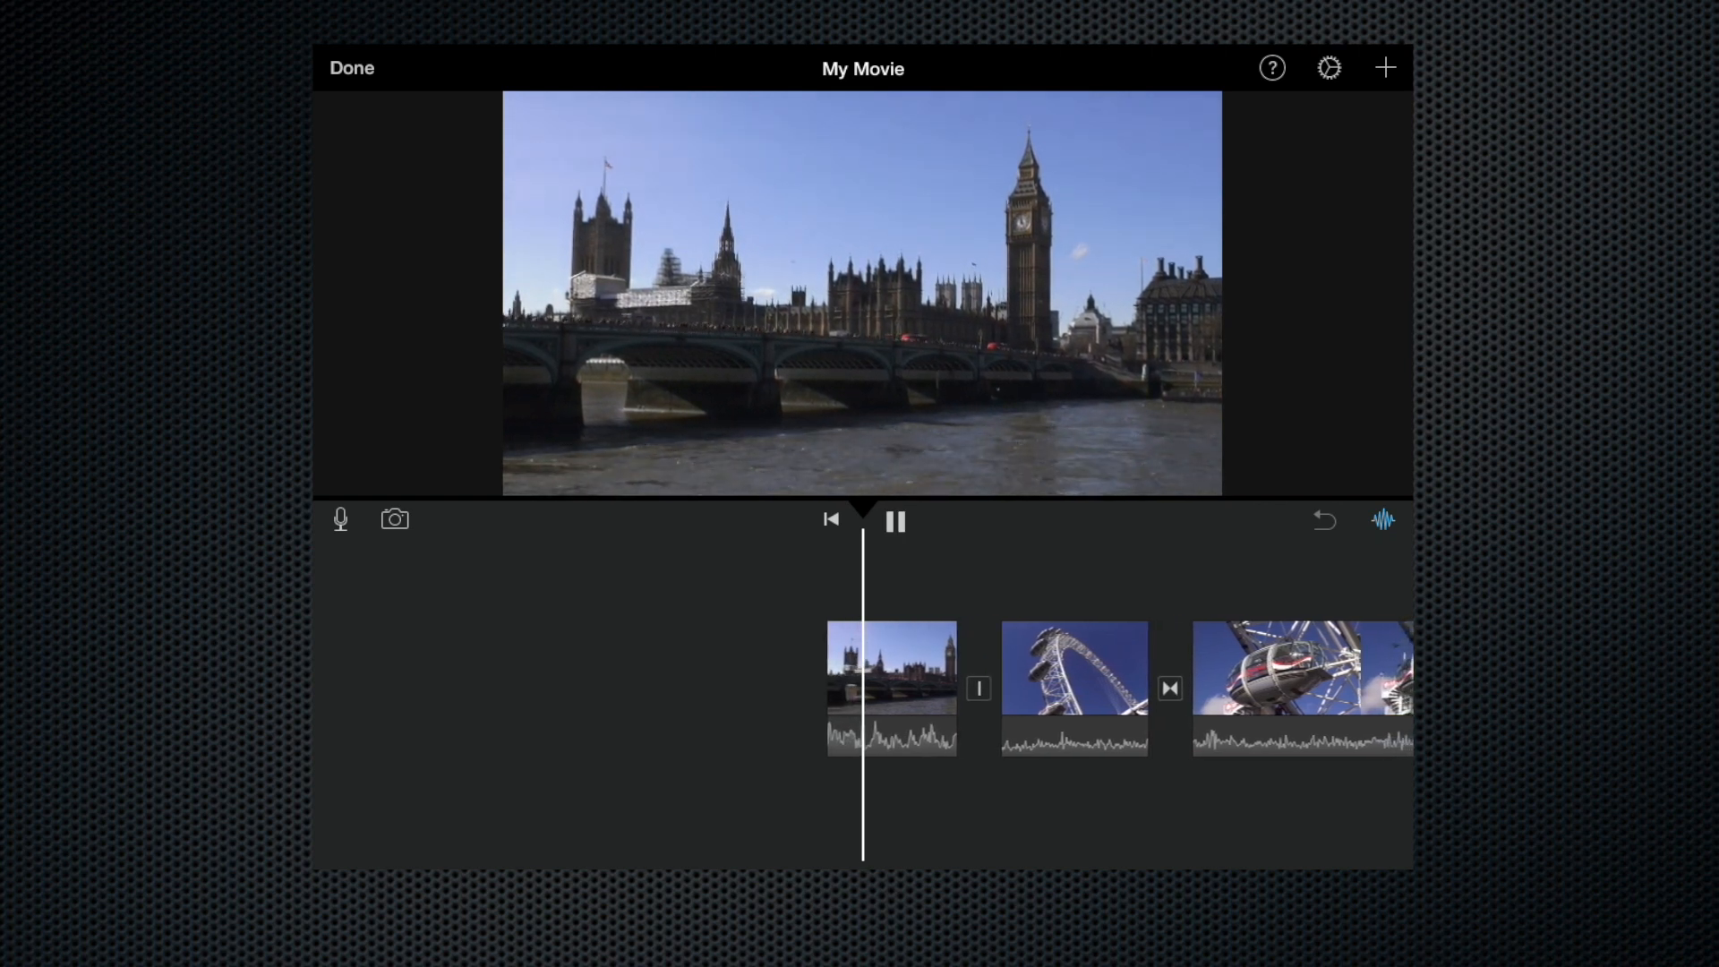
click(895, 521)
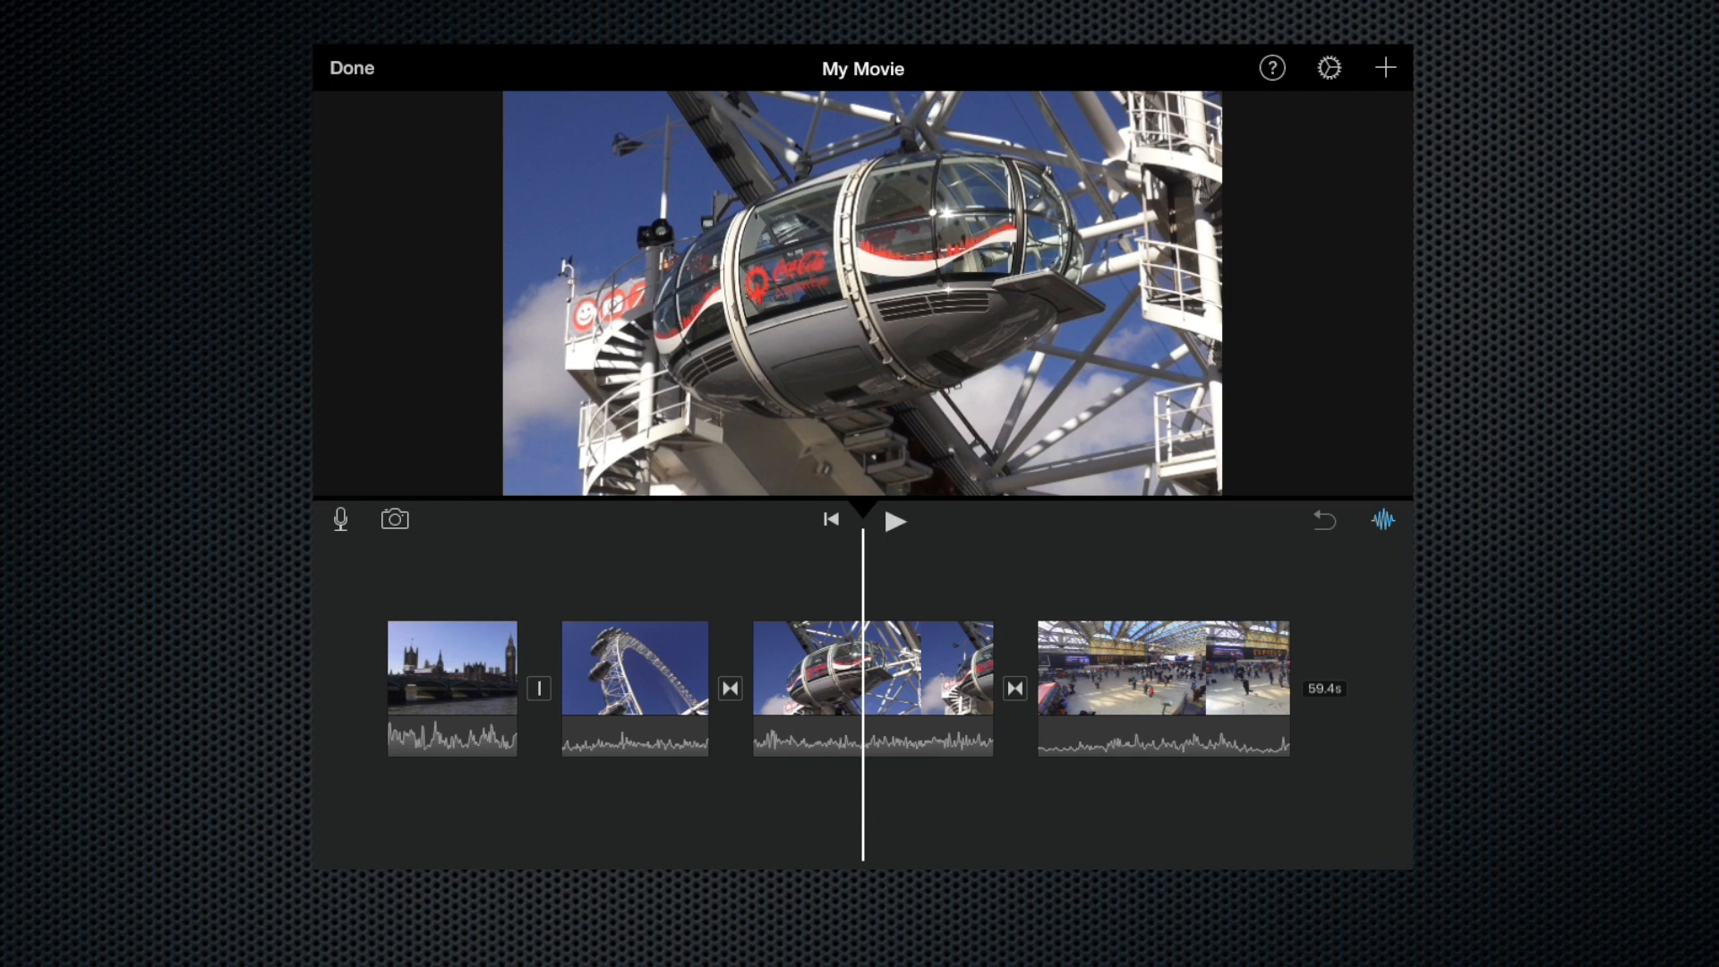
click(1384, 66)
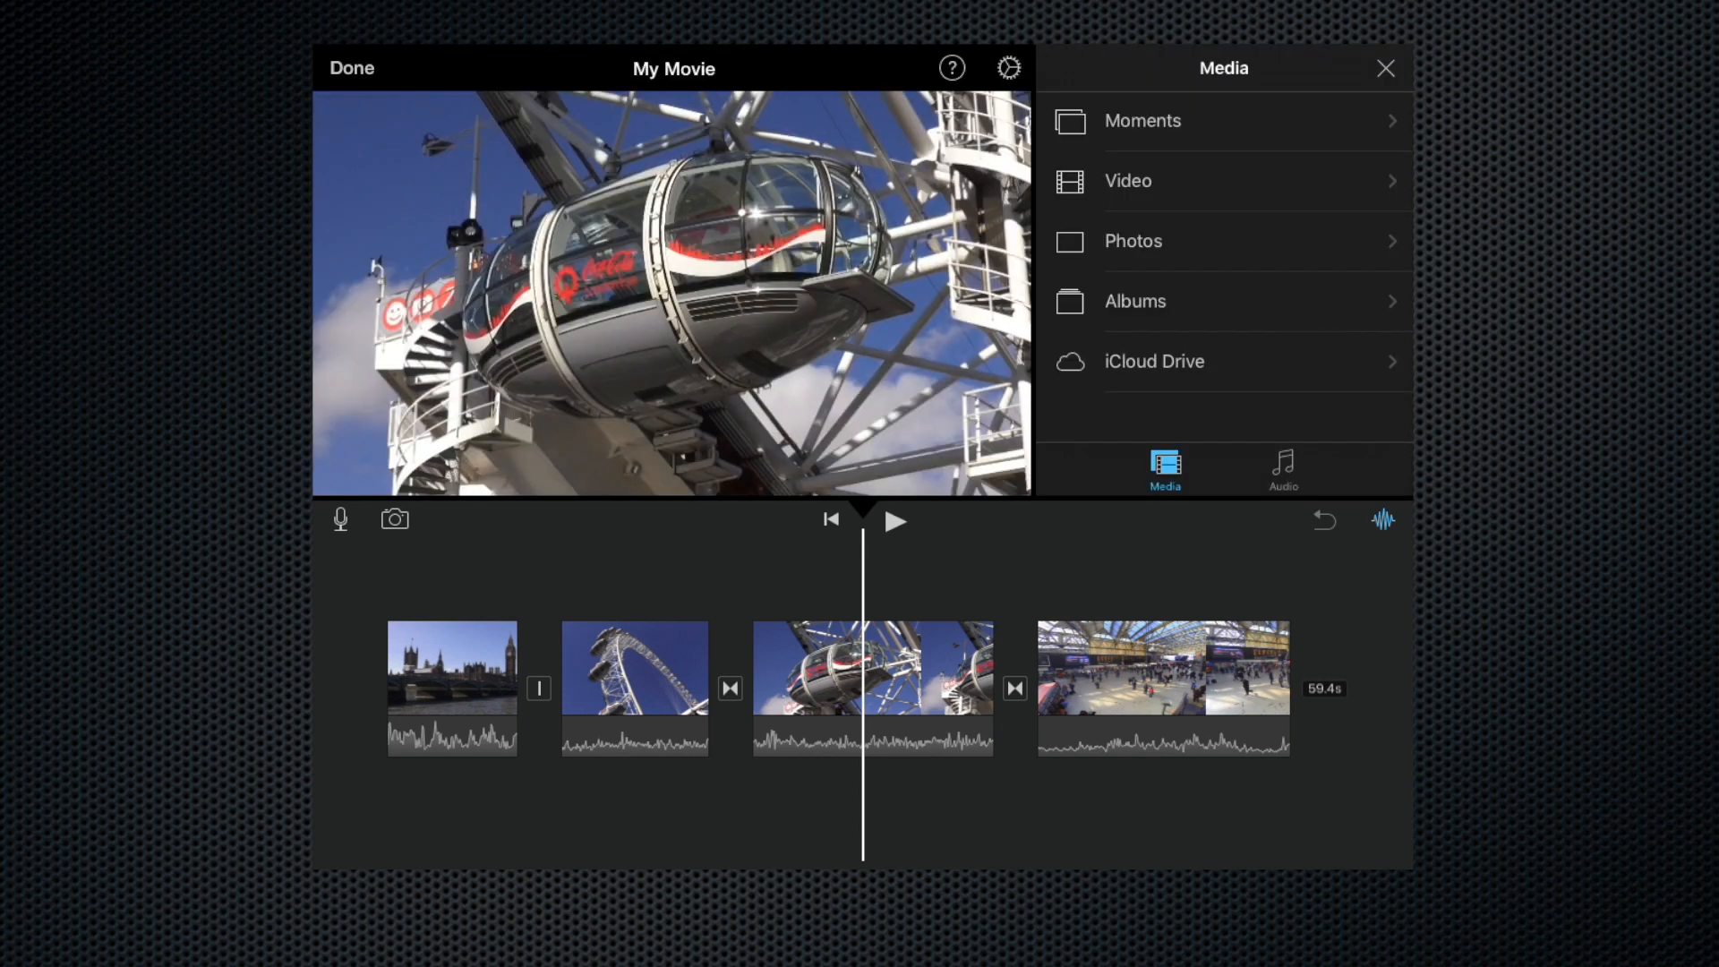
Browse the audio library by artist to London Grammar's songs
click(1281, 469)
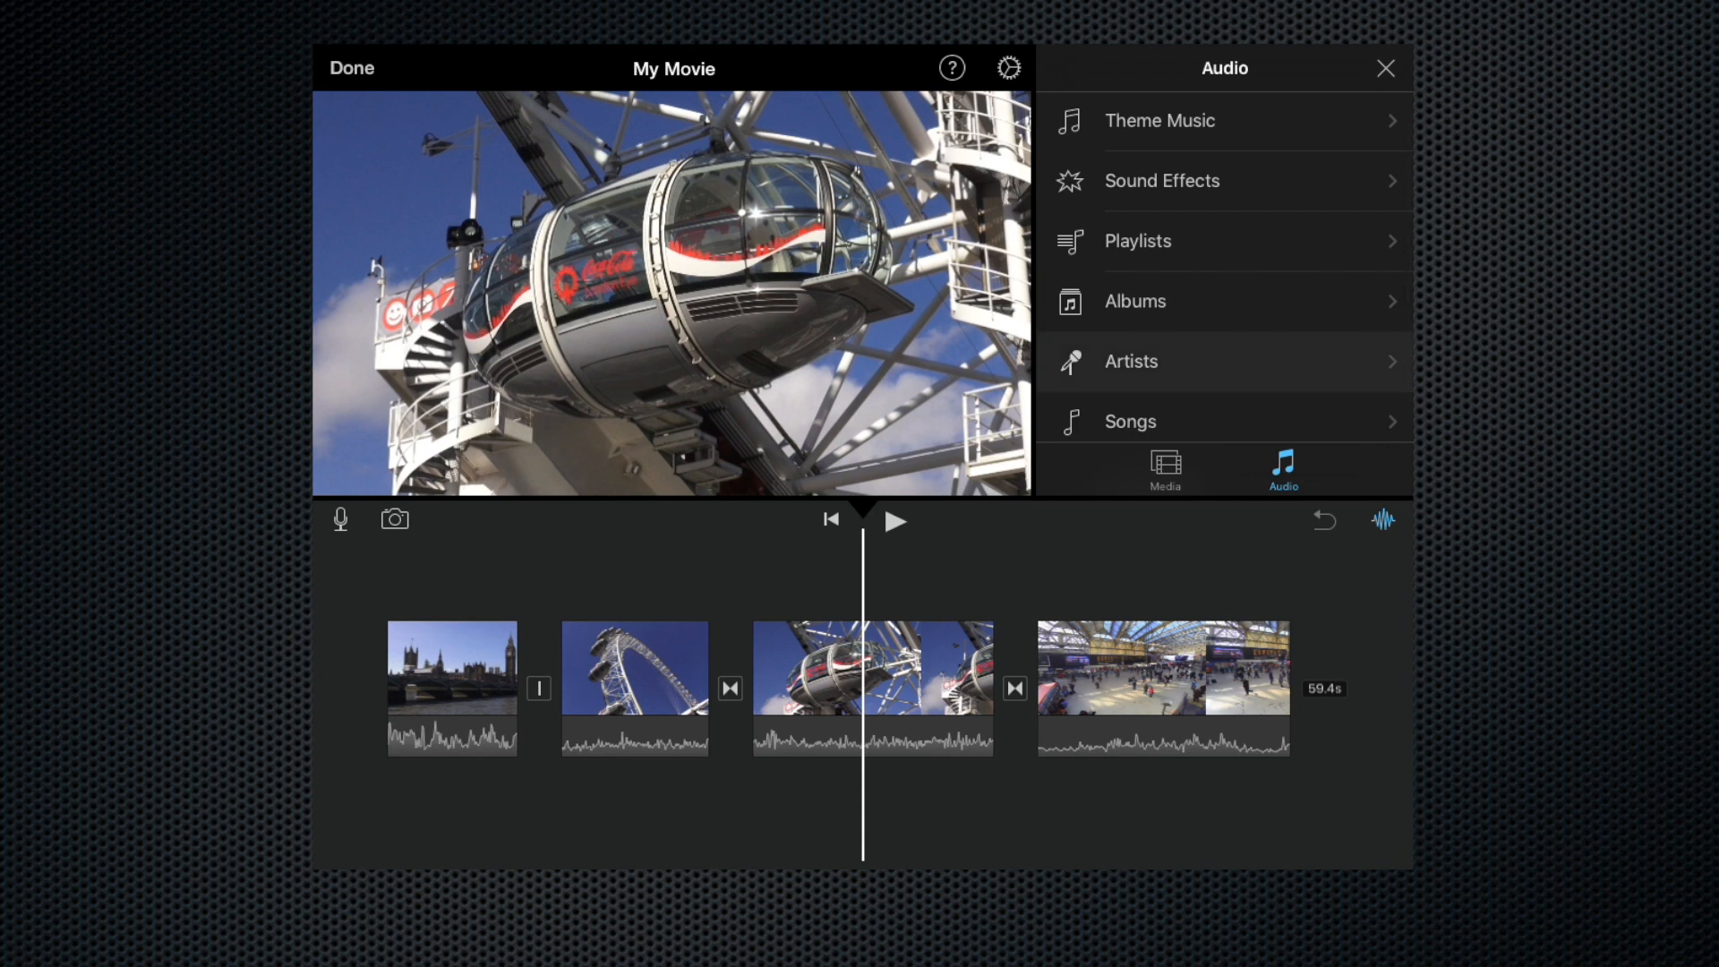
click(1130, 359)
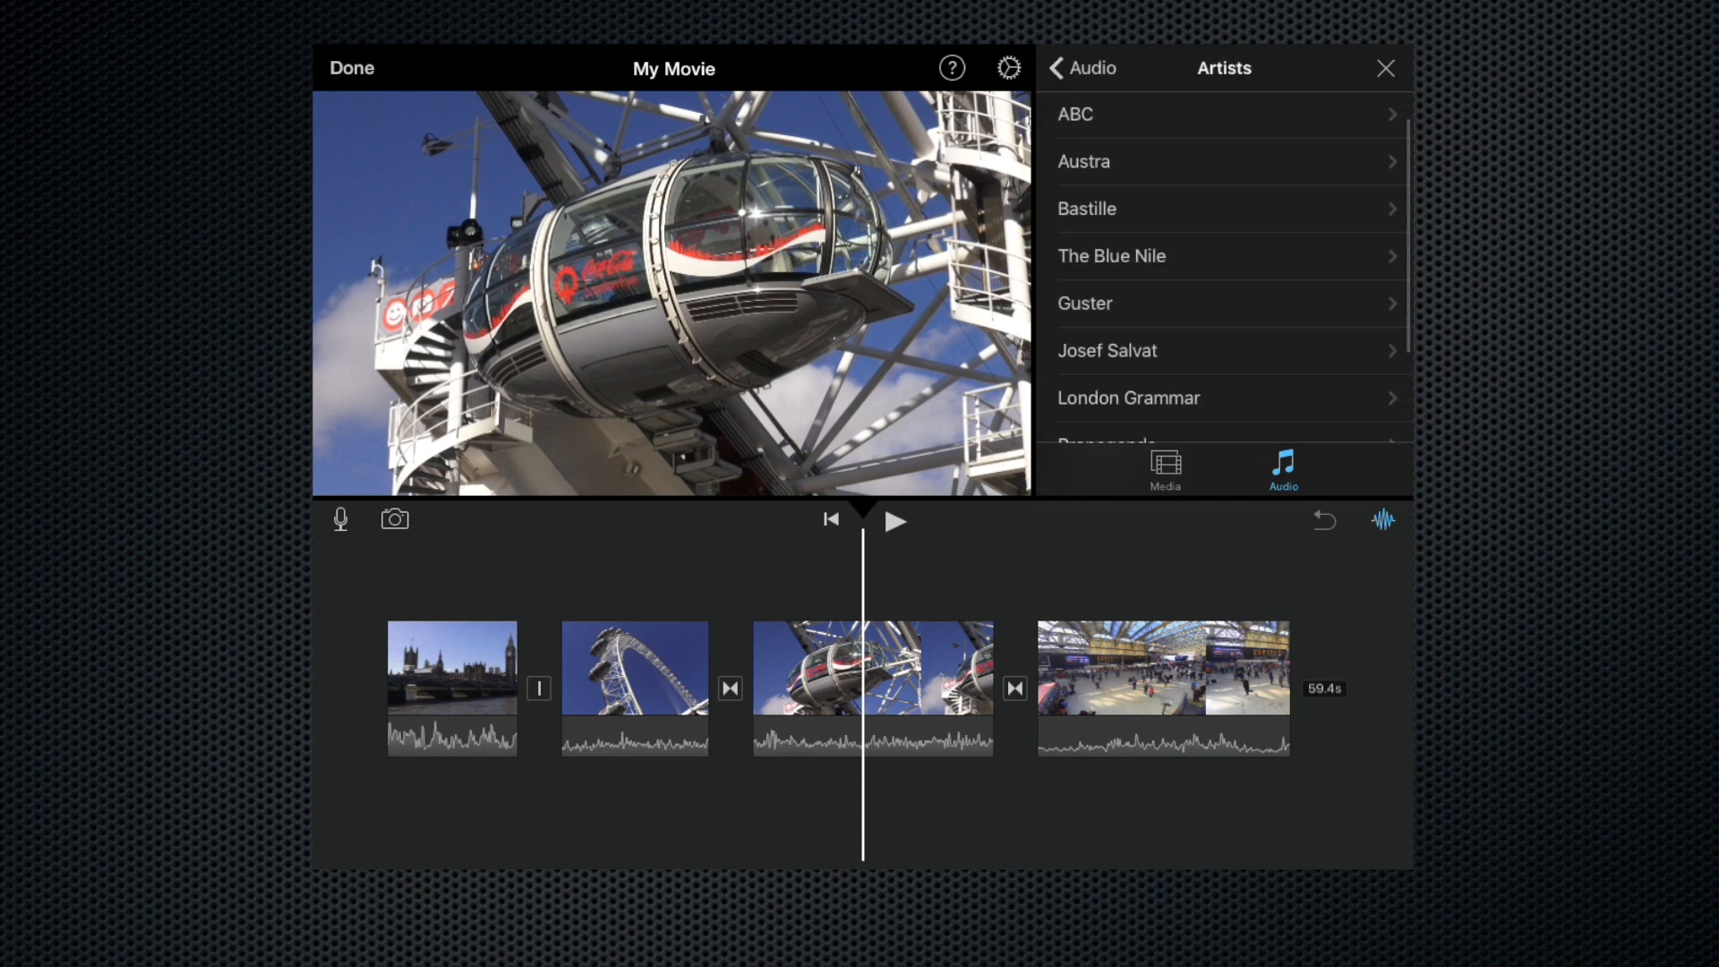
scroll(down, 3)
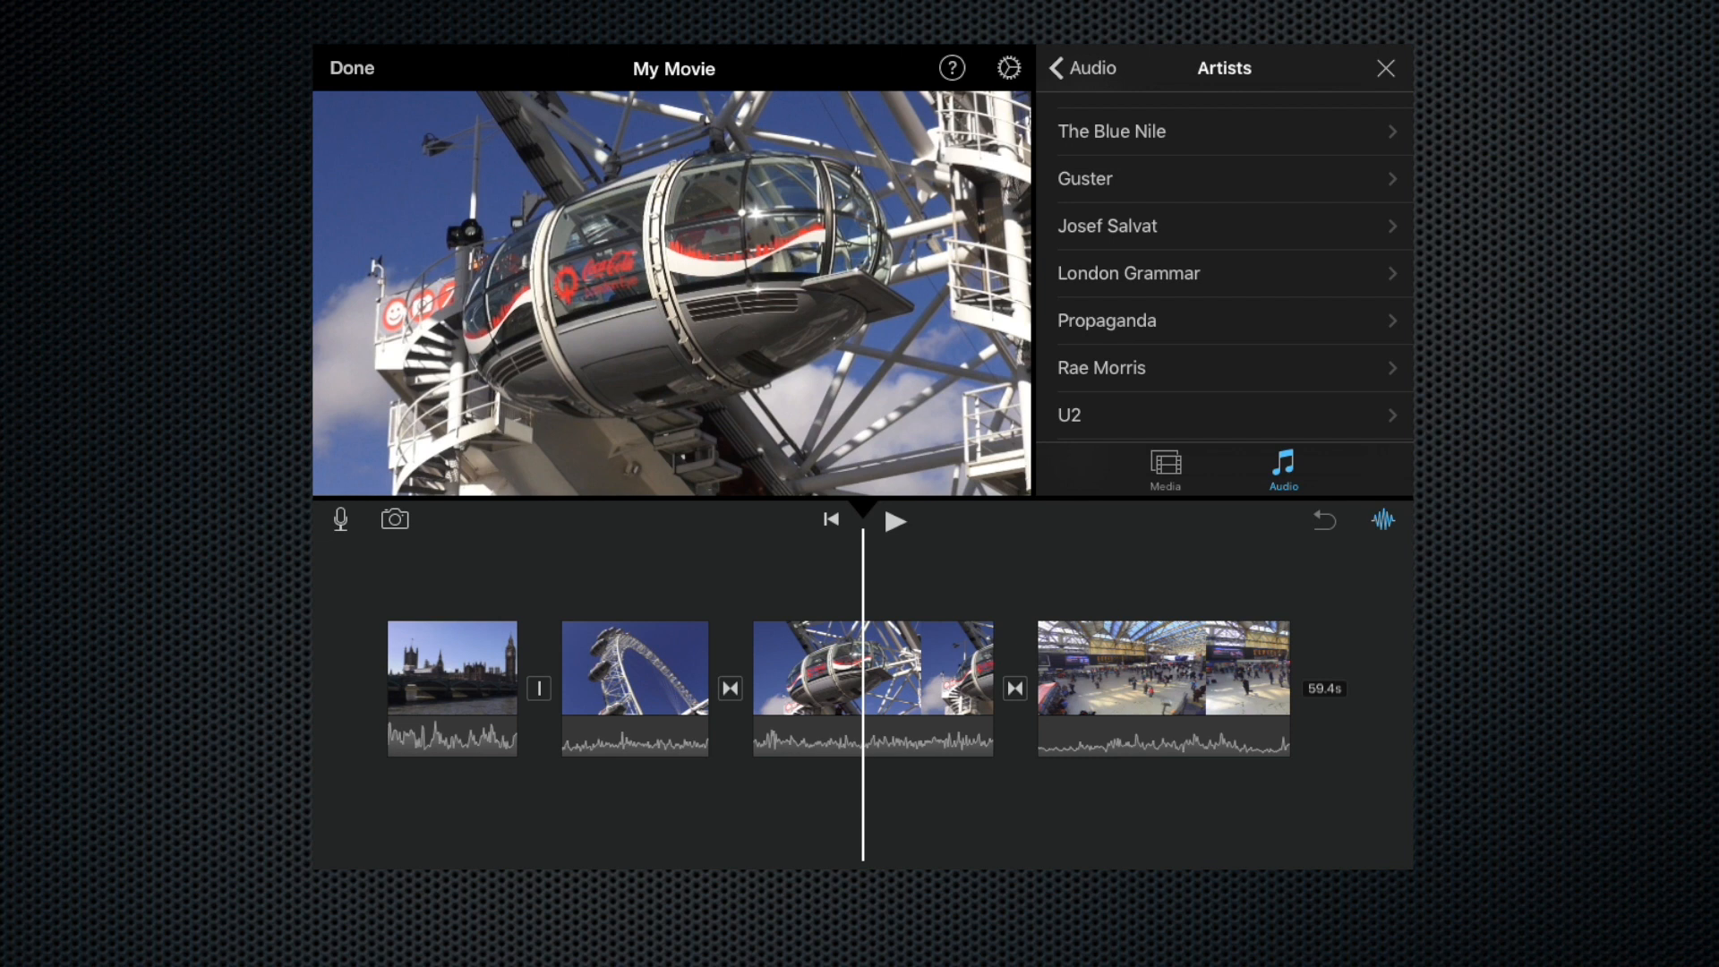
click(1128, 272)
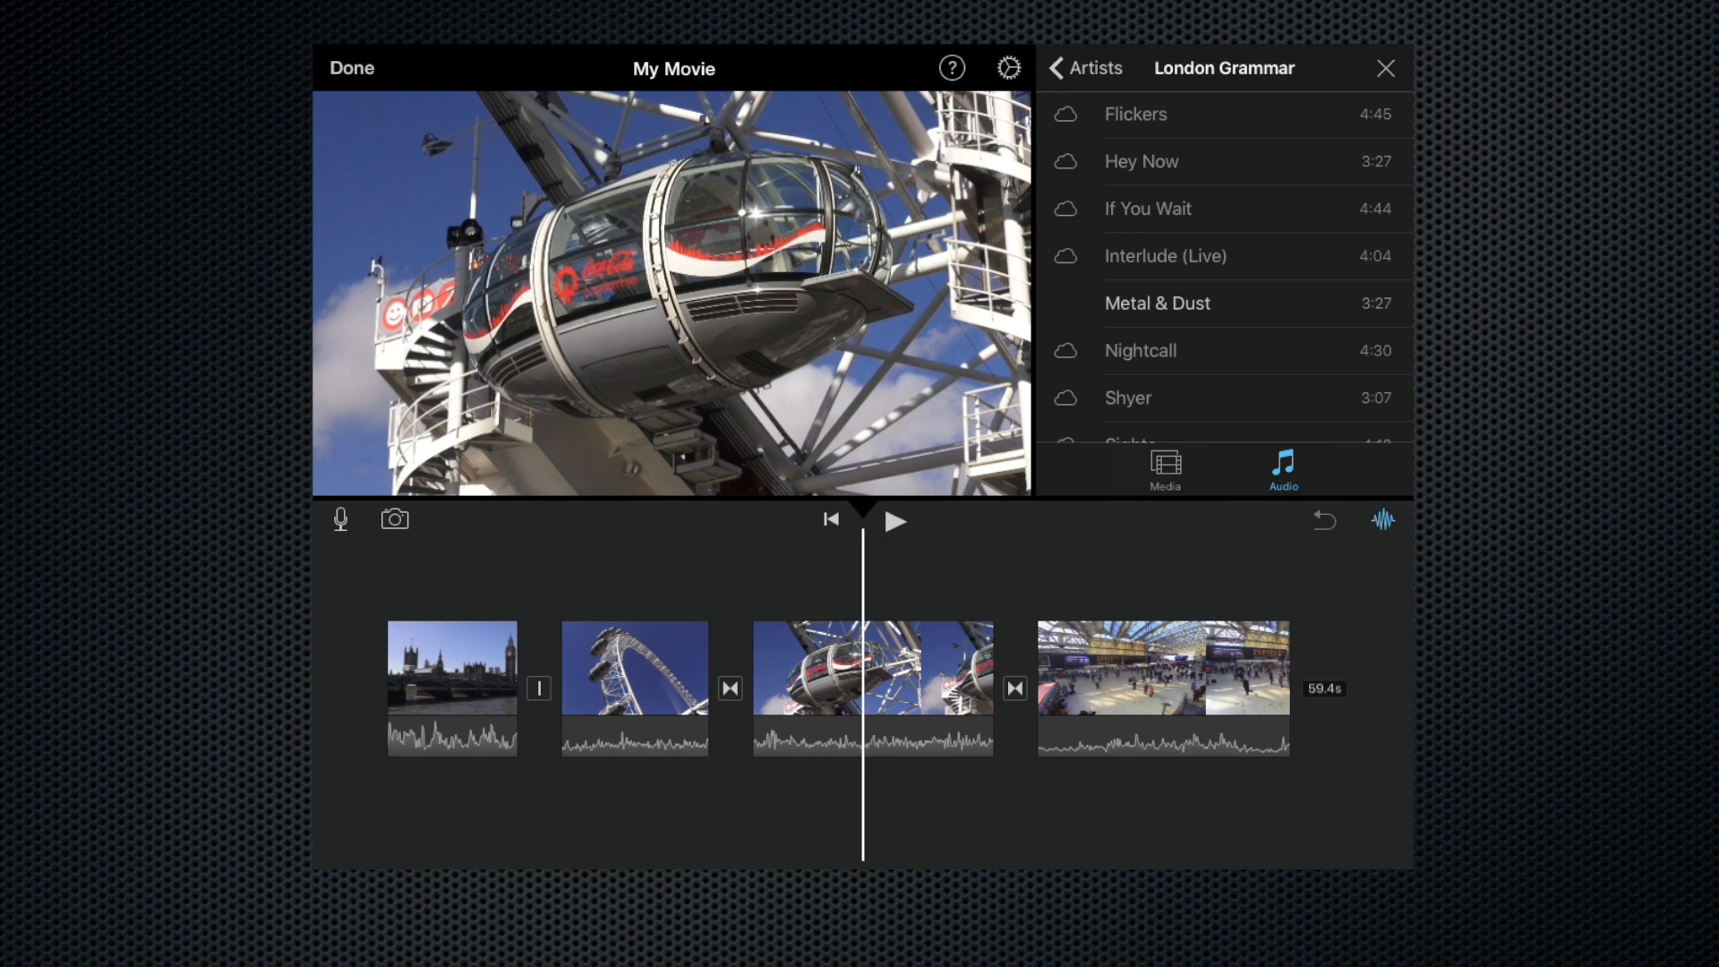
Preview Metal & Dust and add it as the project's background music track
click(1156, 305)
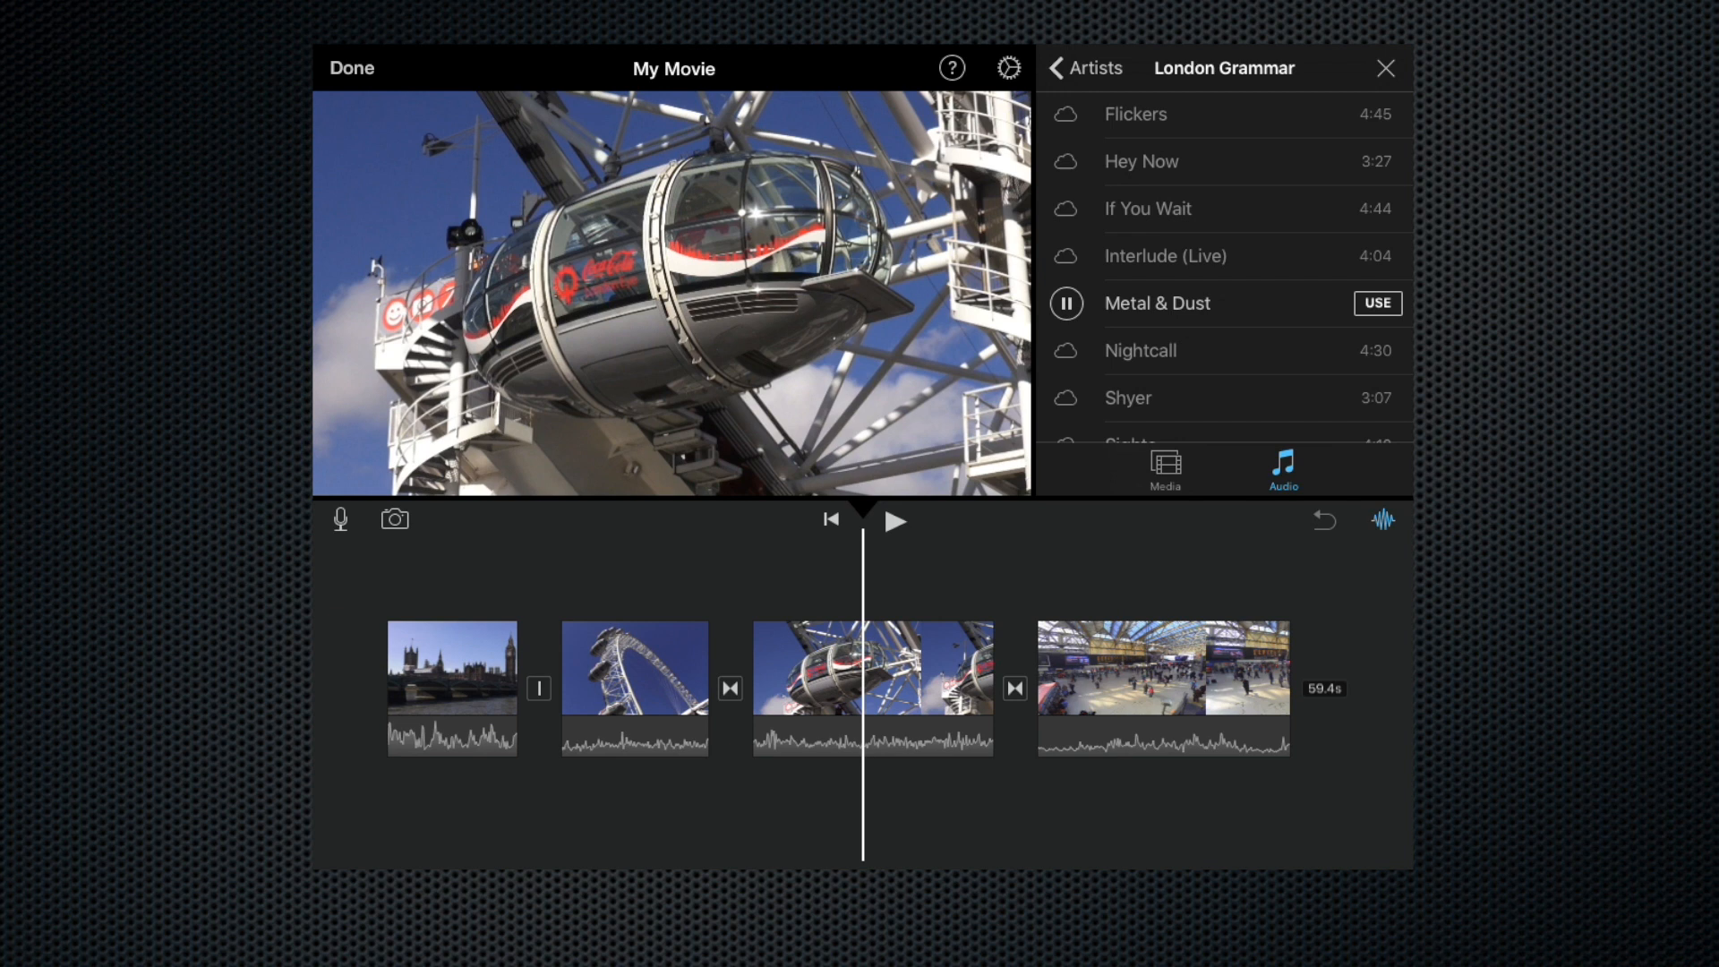
click(1063, 305)
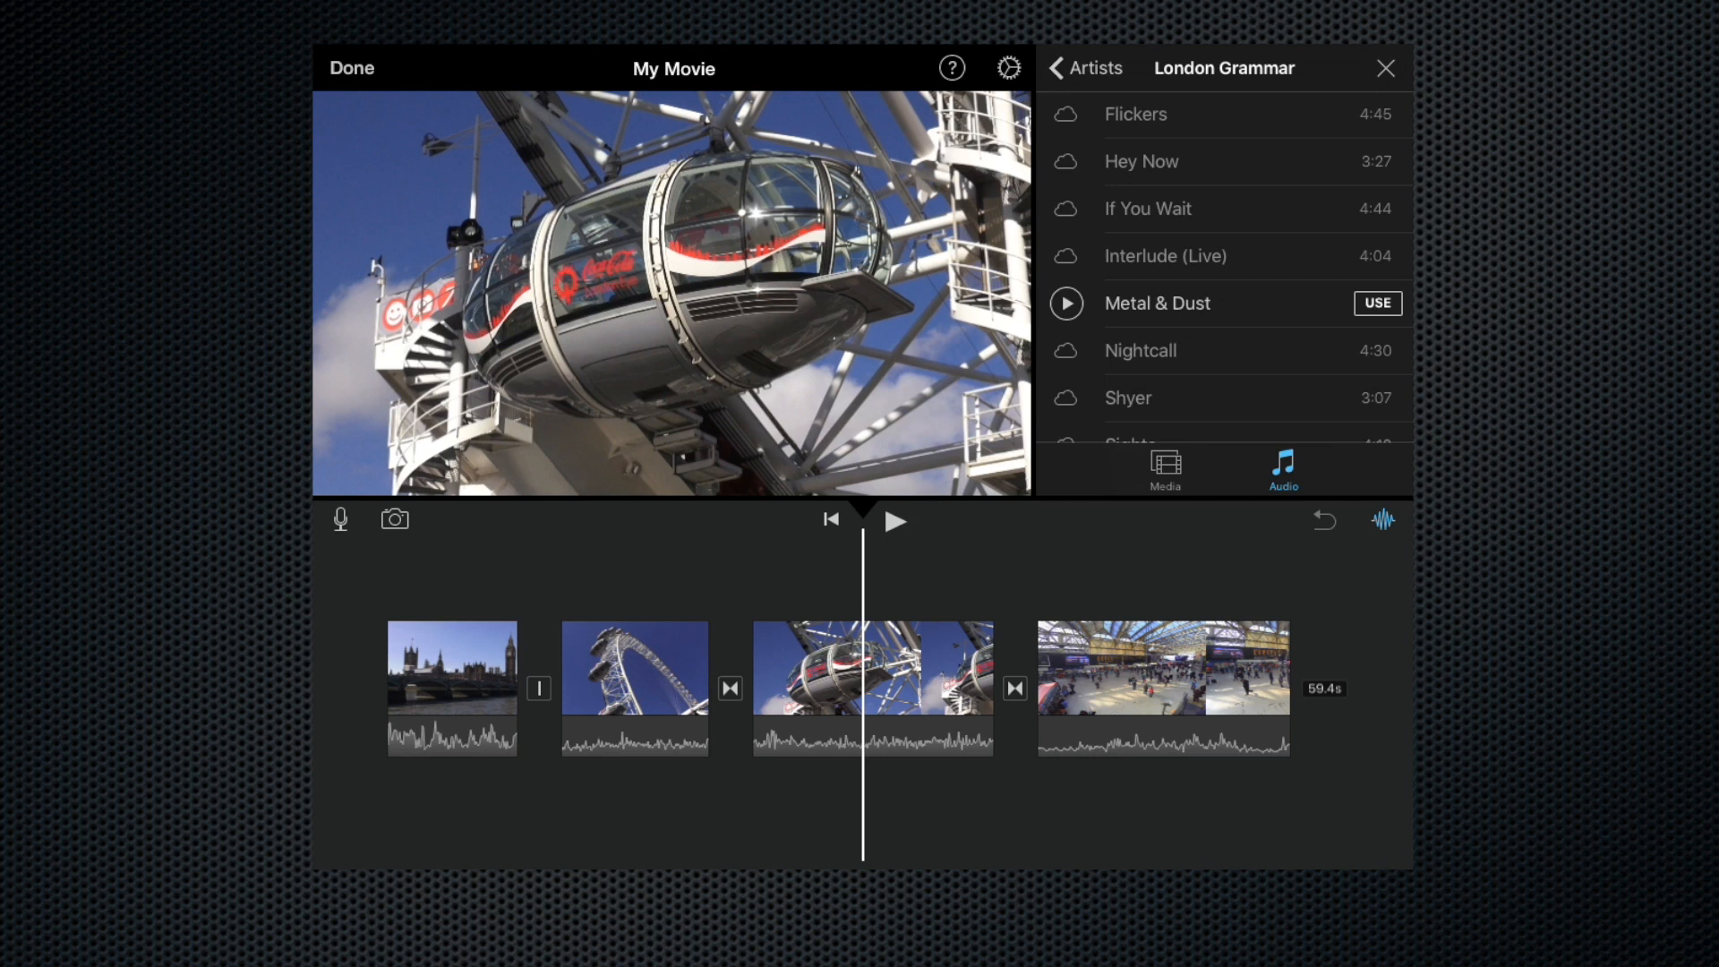
click(1377, 304)
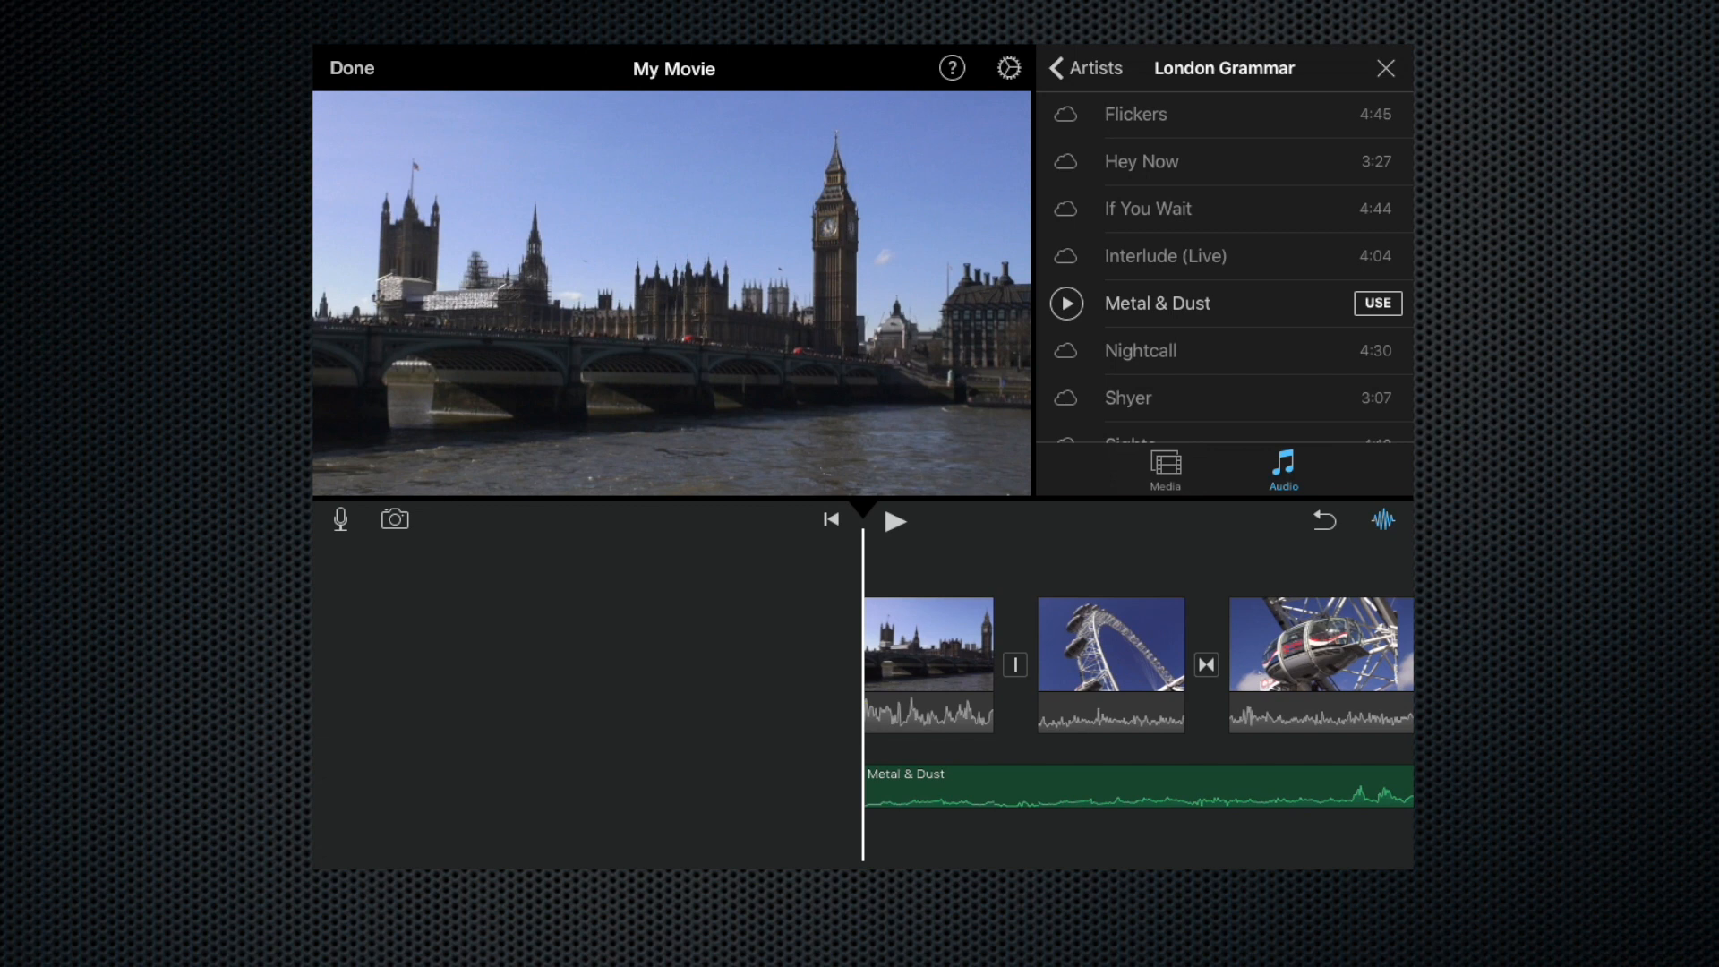
Preview the movie with its new soundtrack and select the opening Westminster clip
click(895, 521)
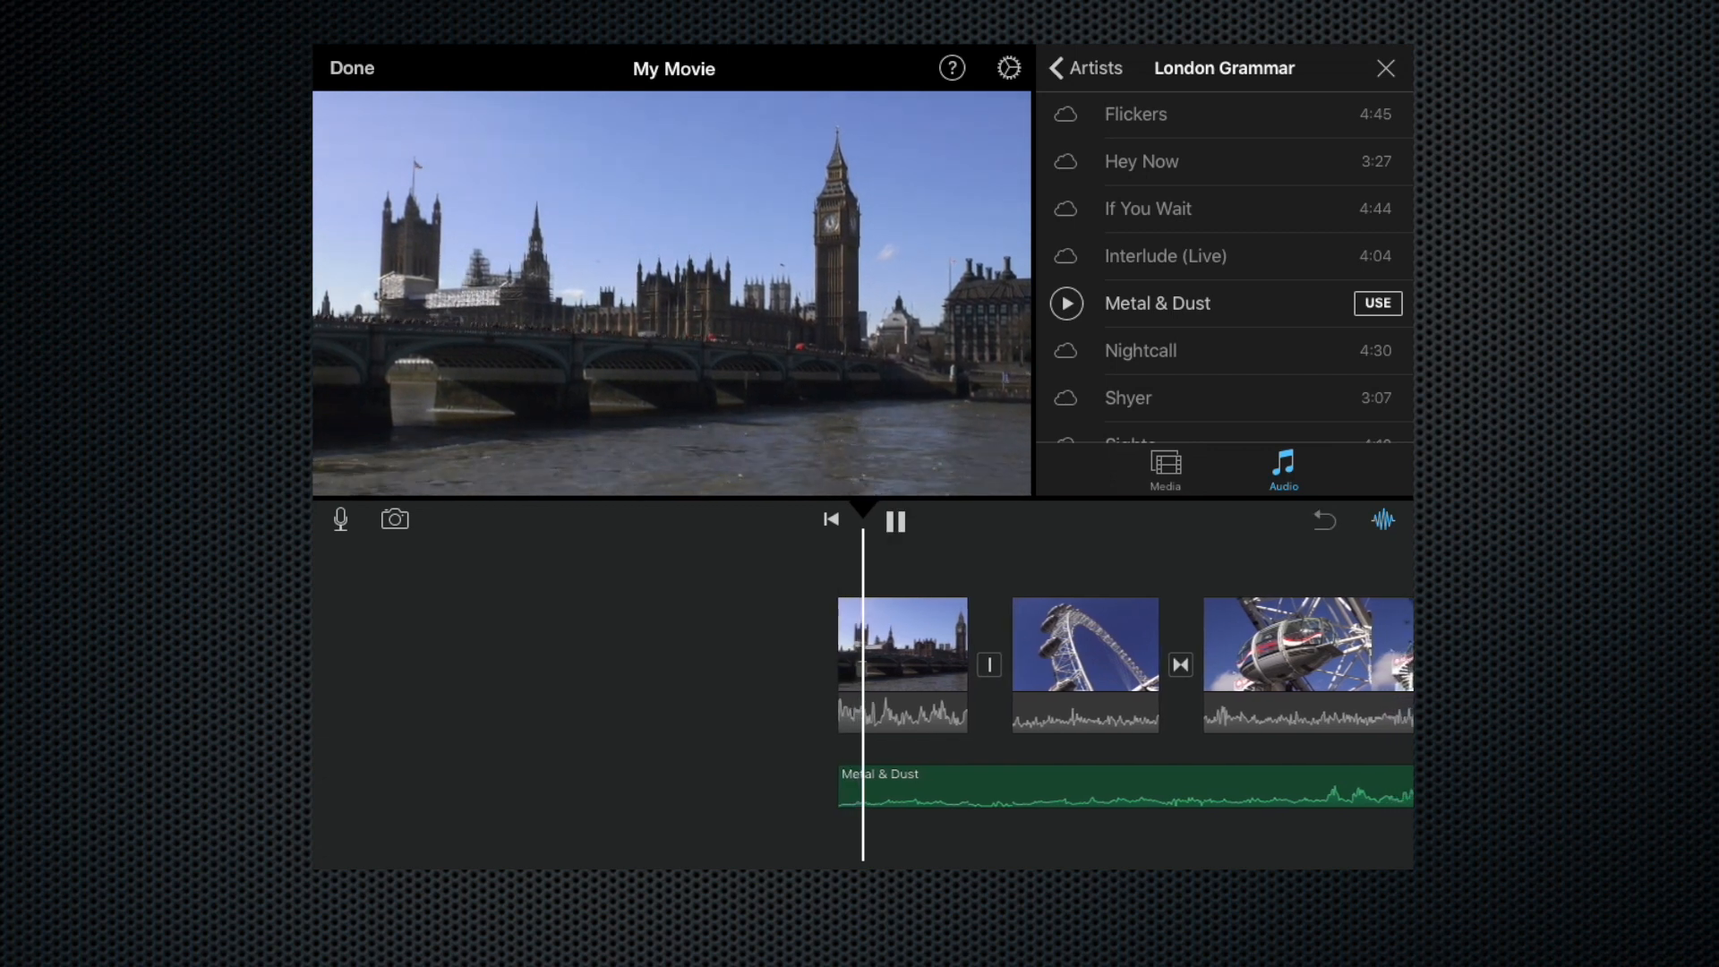
click(895, 521)
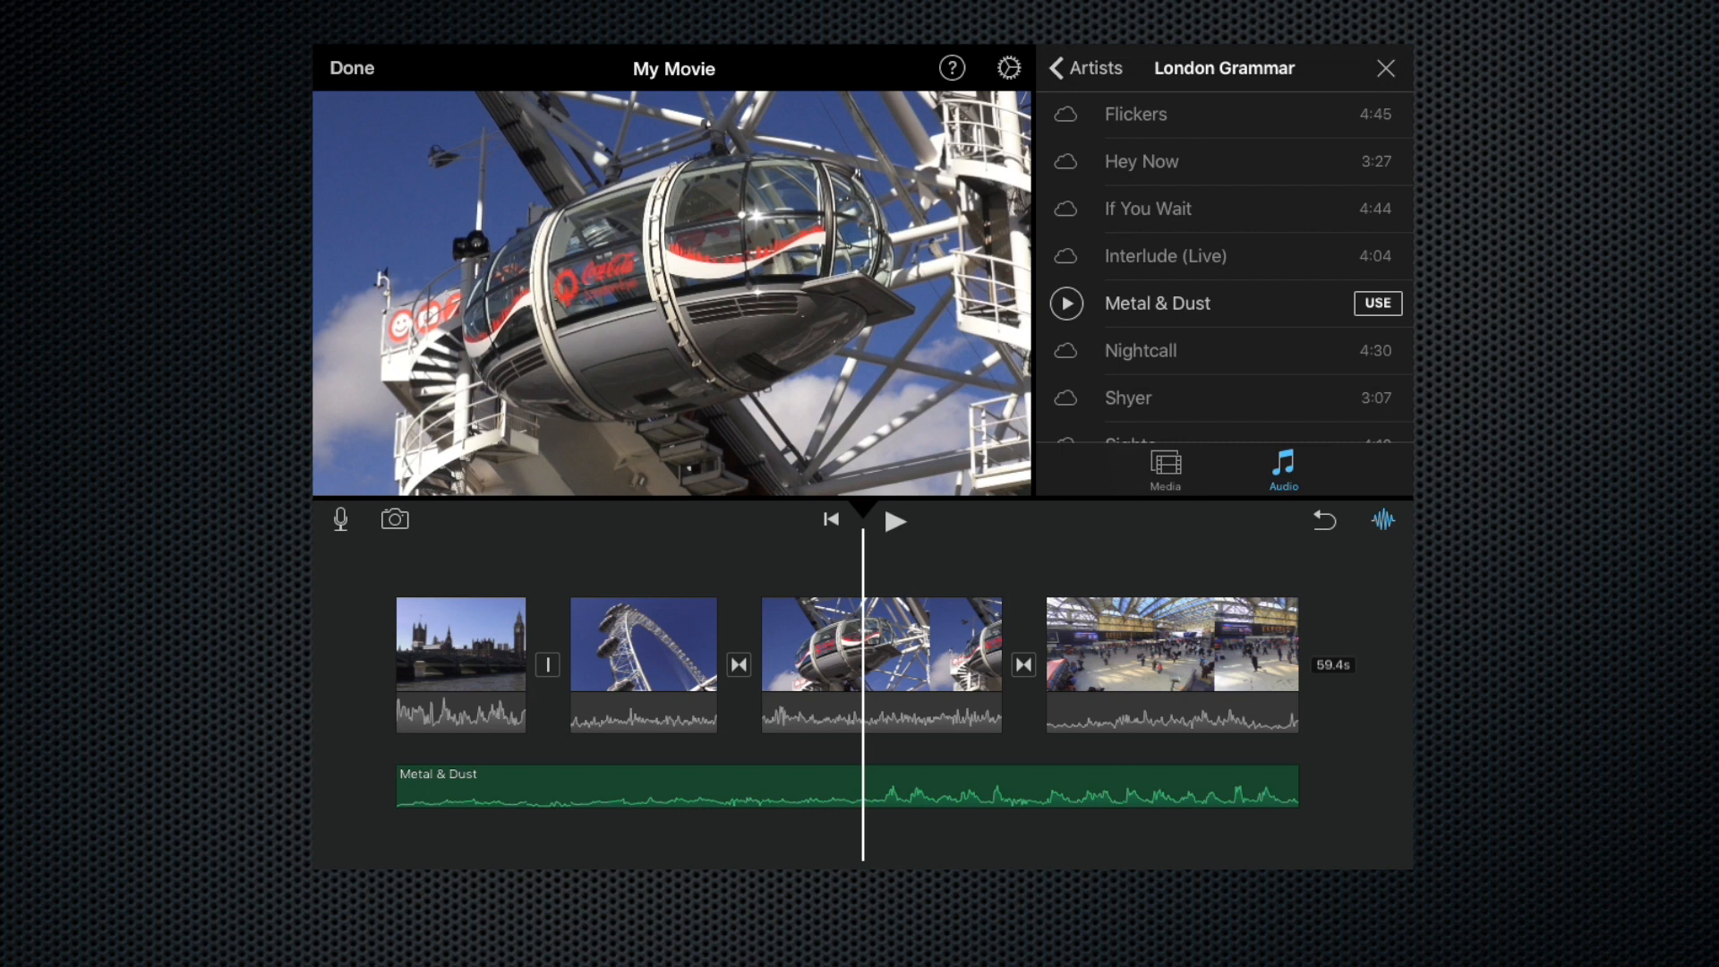
click(460, 664)
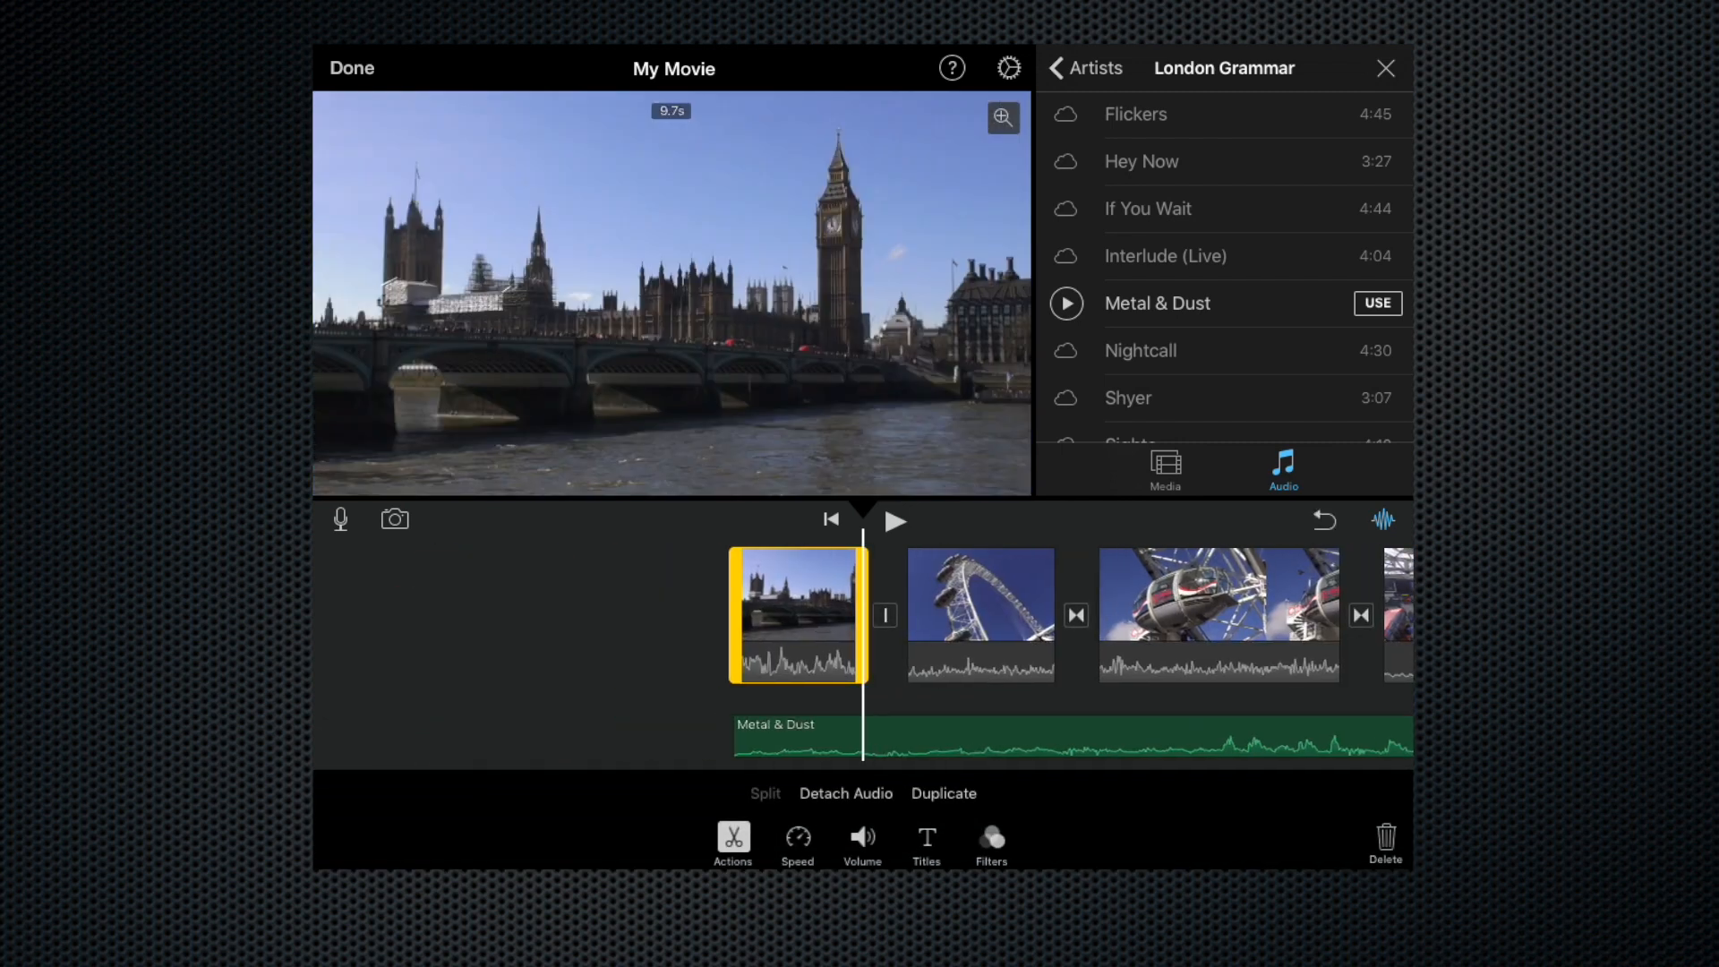
Lower the London clips' own volume so Metal & Dust carries the soundtrack
click(861, 841)
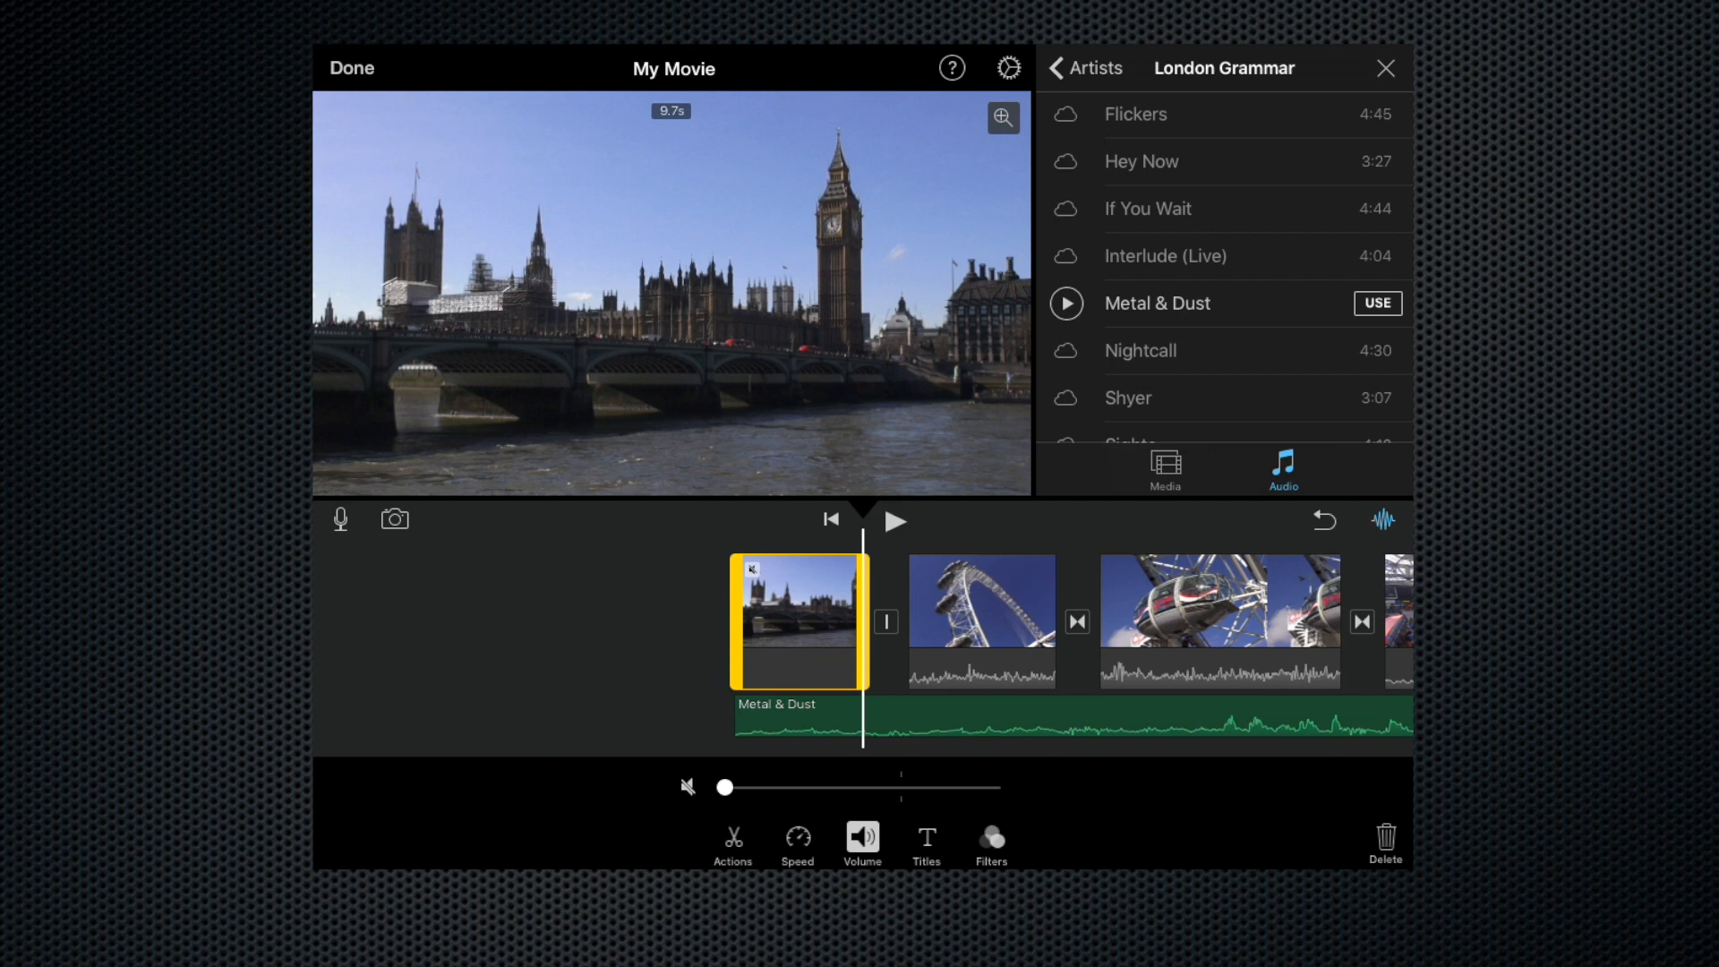
click(979, 622)
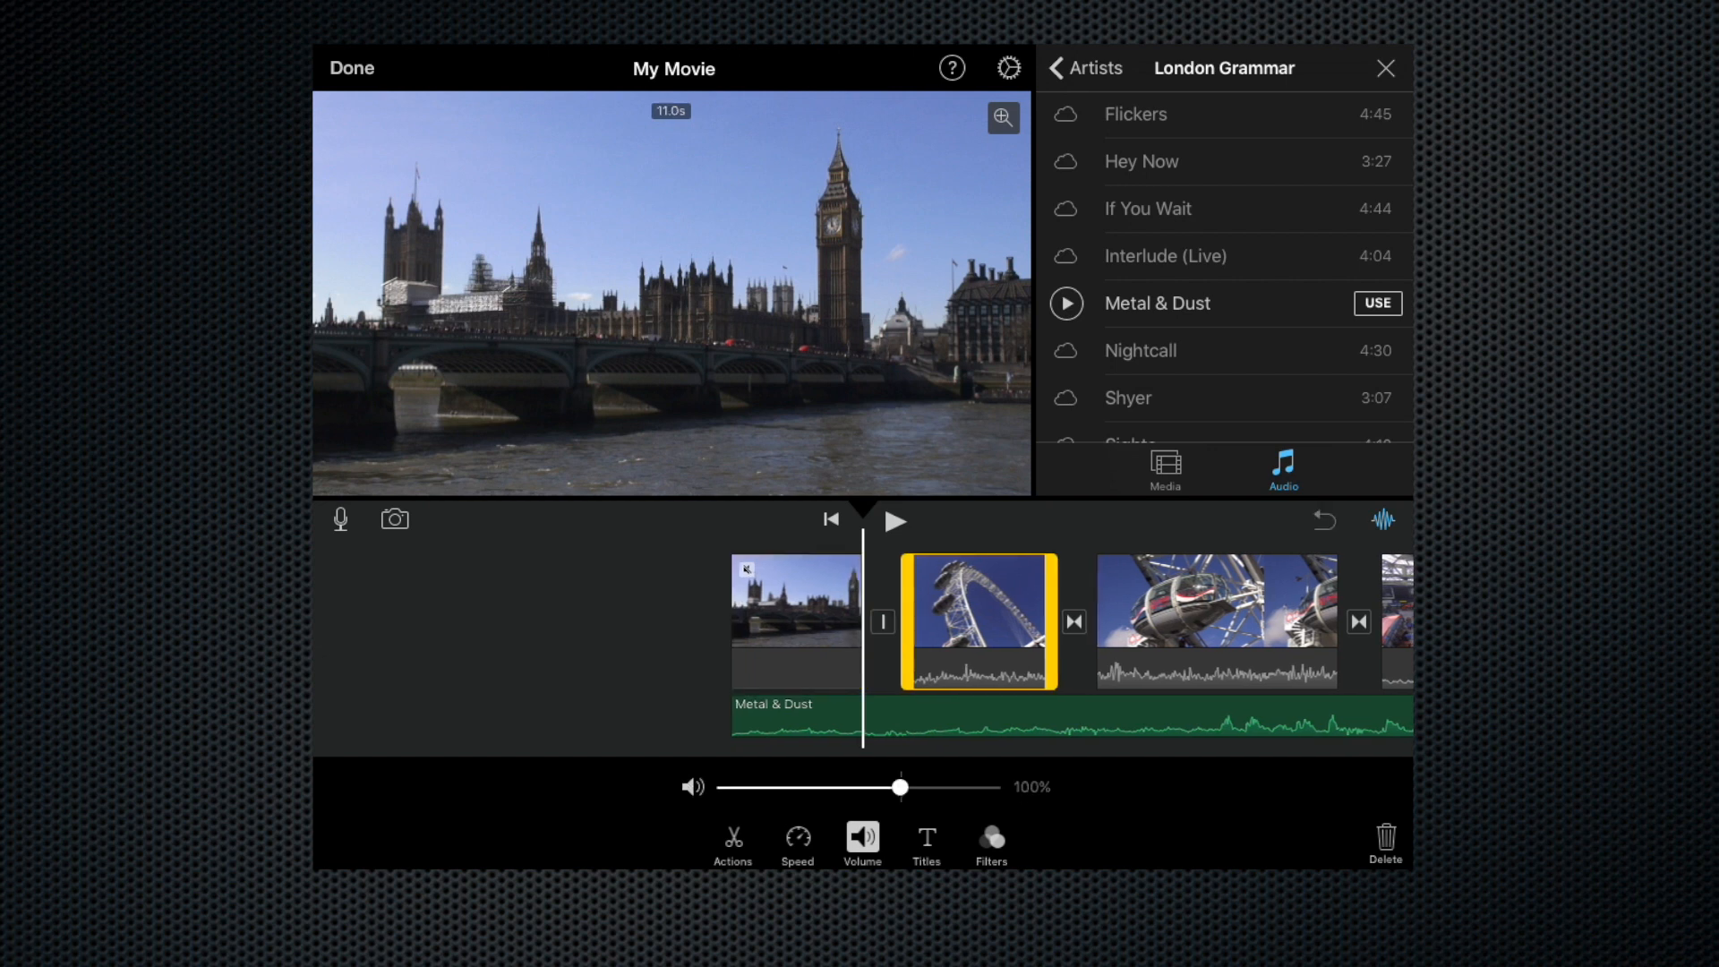
scroll(left, 3)
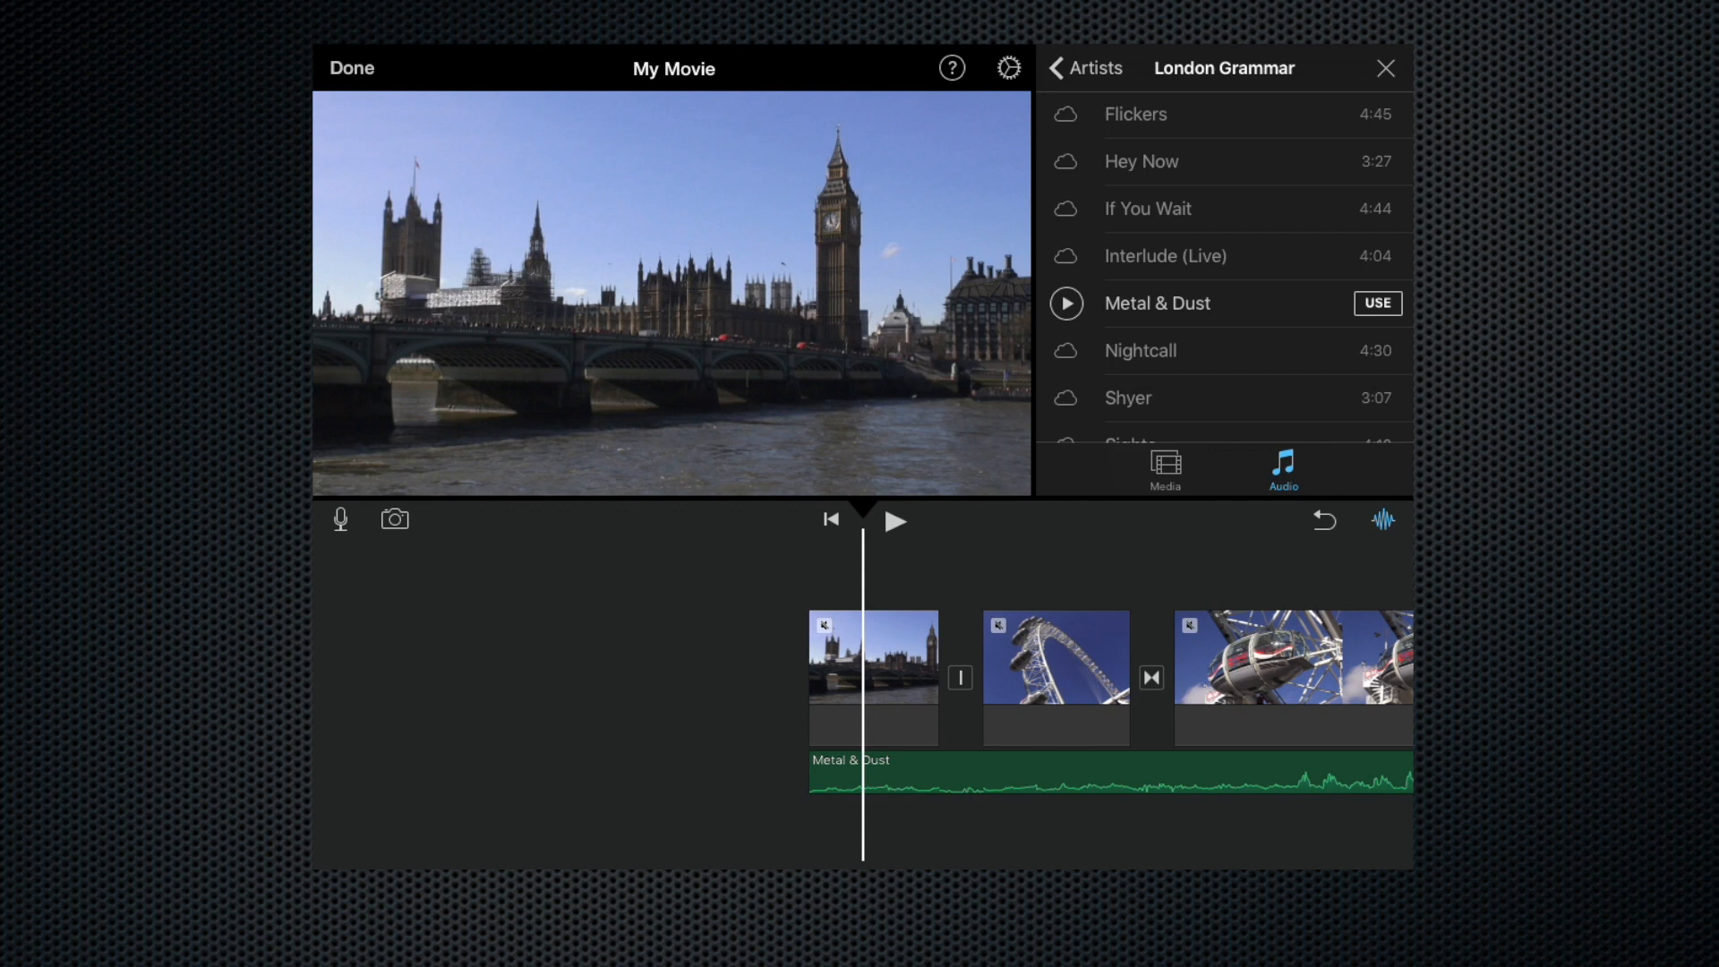
click(895, 521)
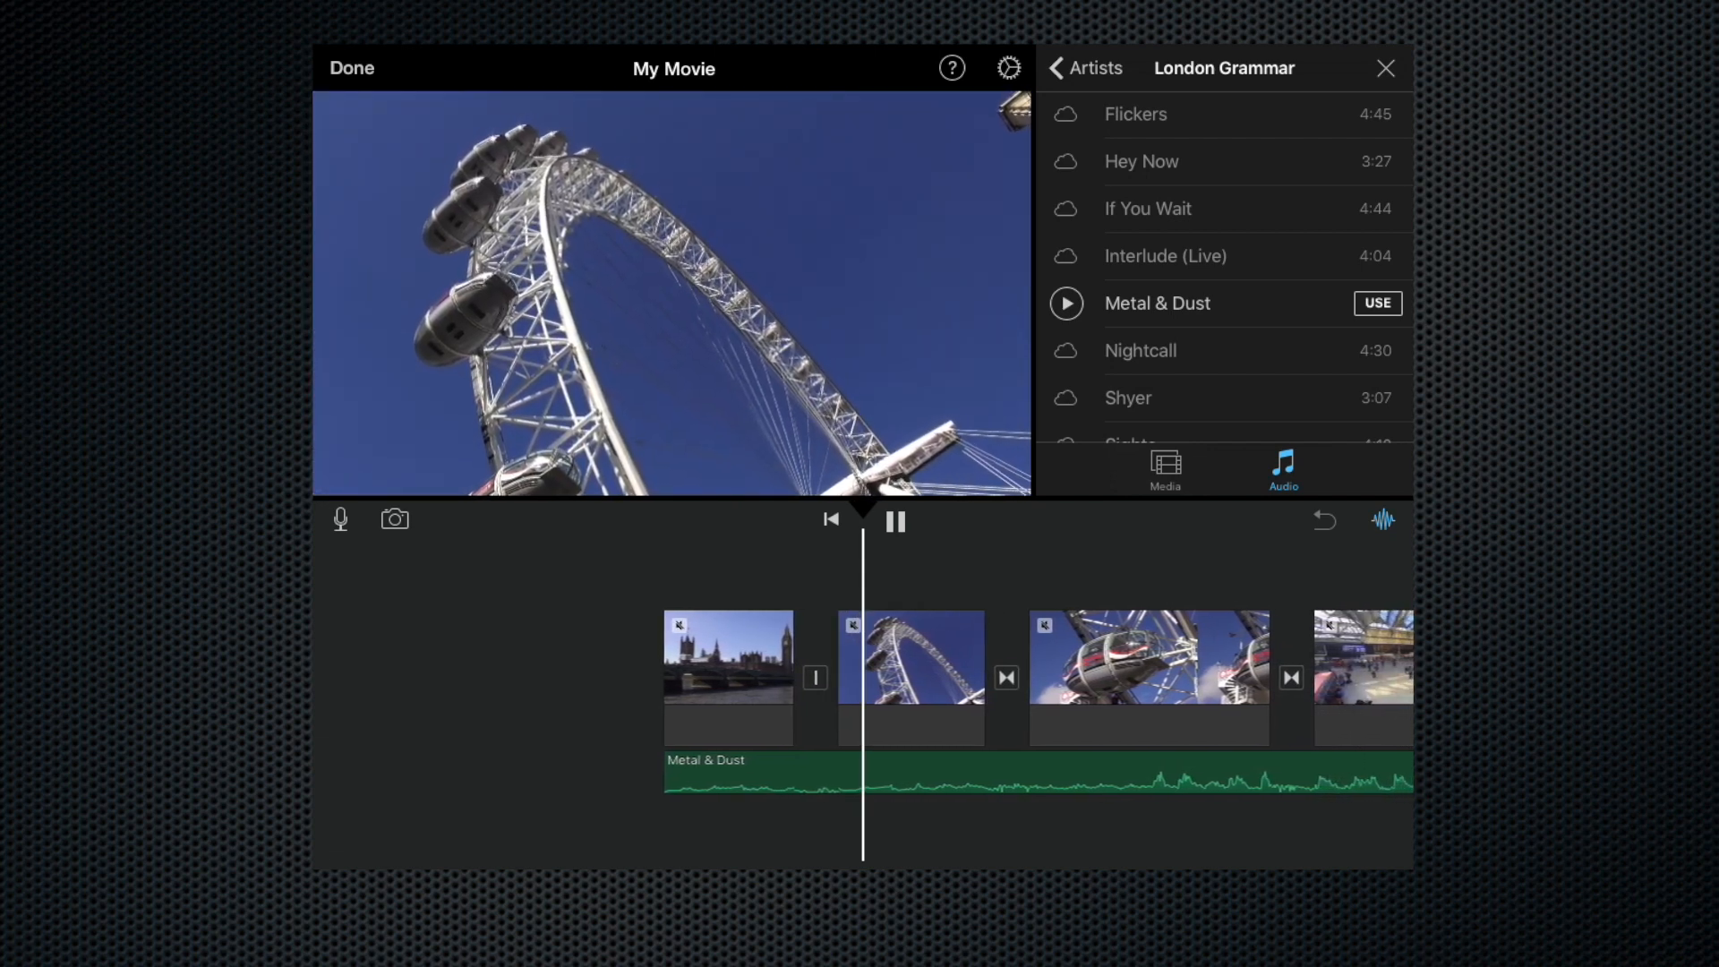
click(895, 521)
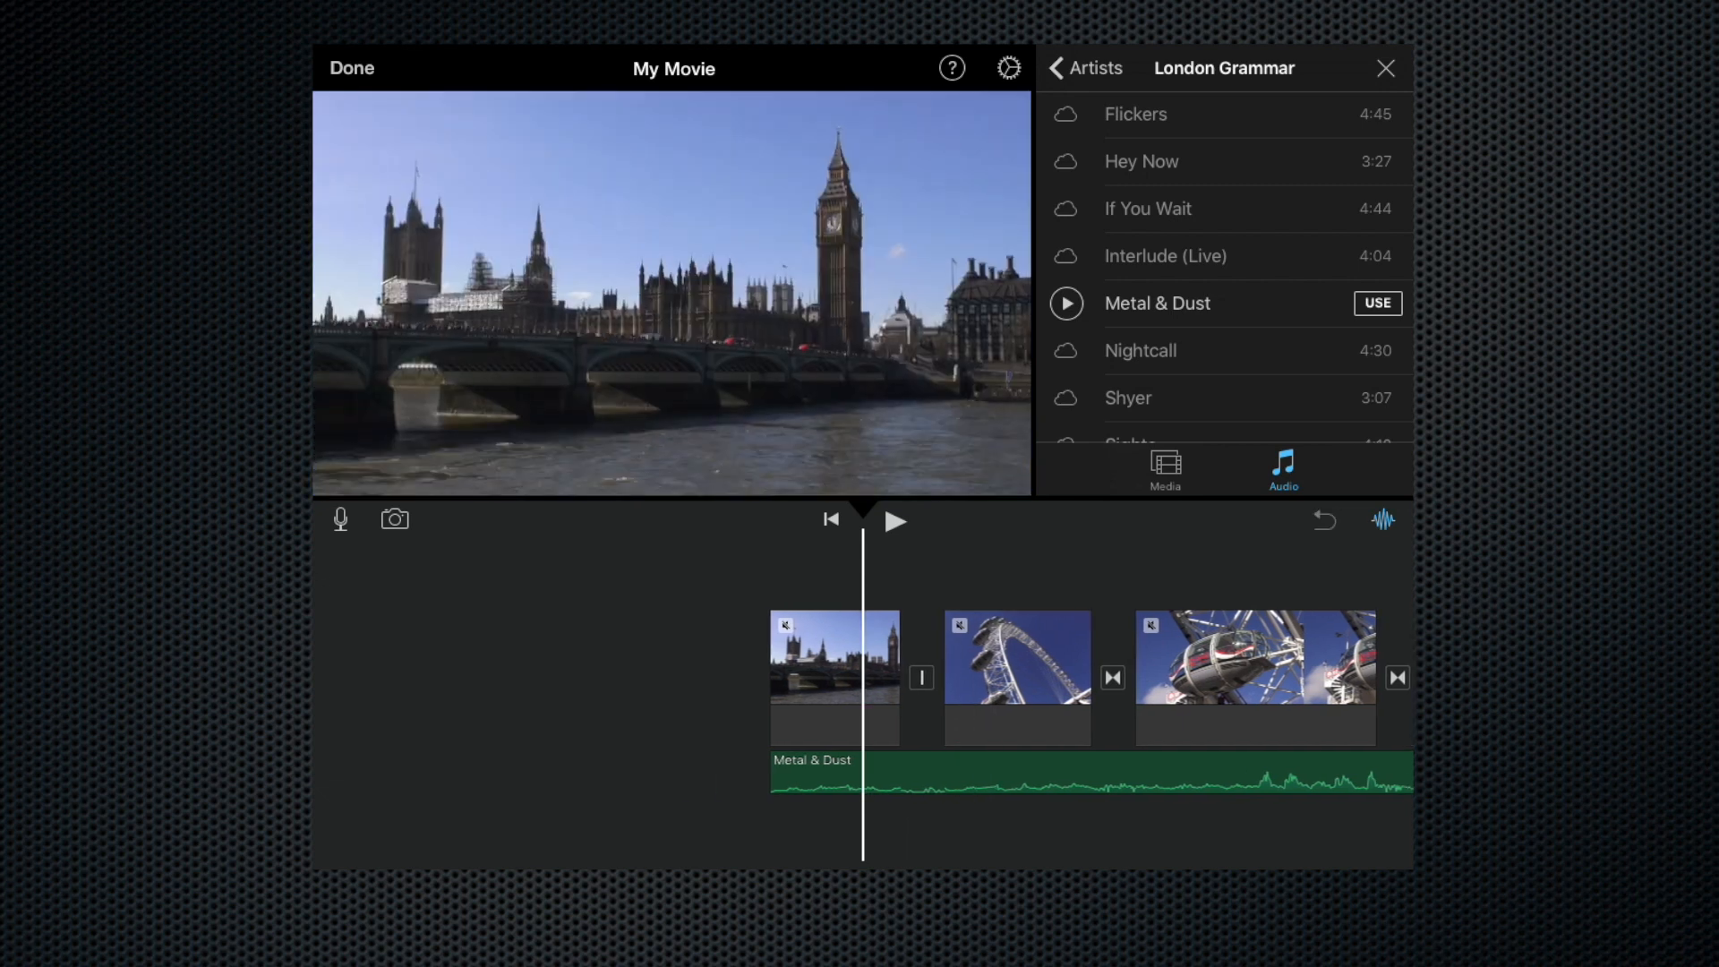
Preview the current music mix over the opening Big Ben clip
click(833, 677)
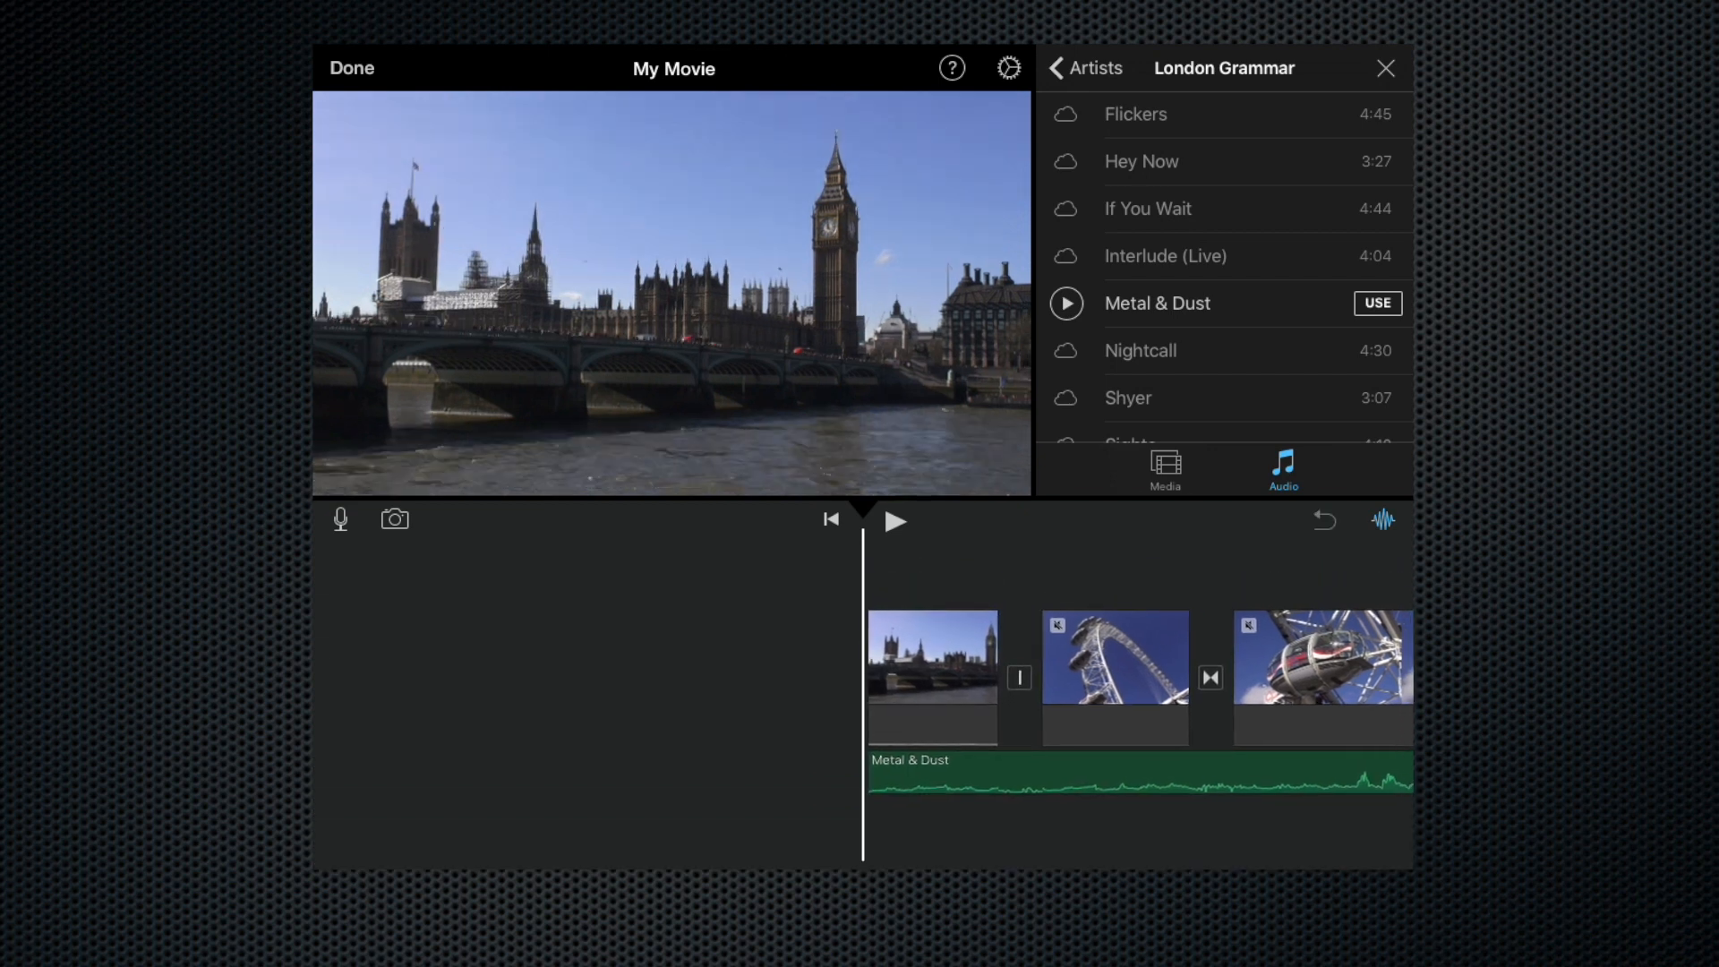
click(895, 521)
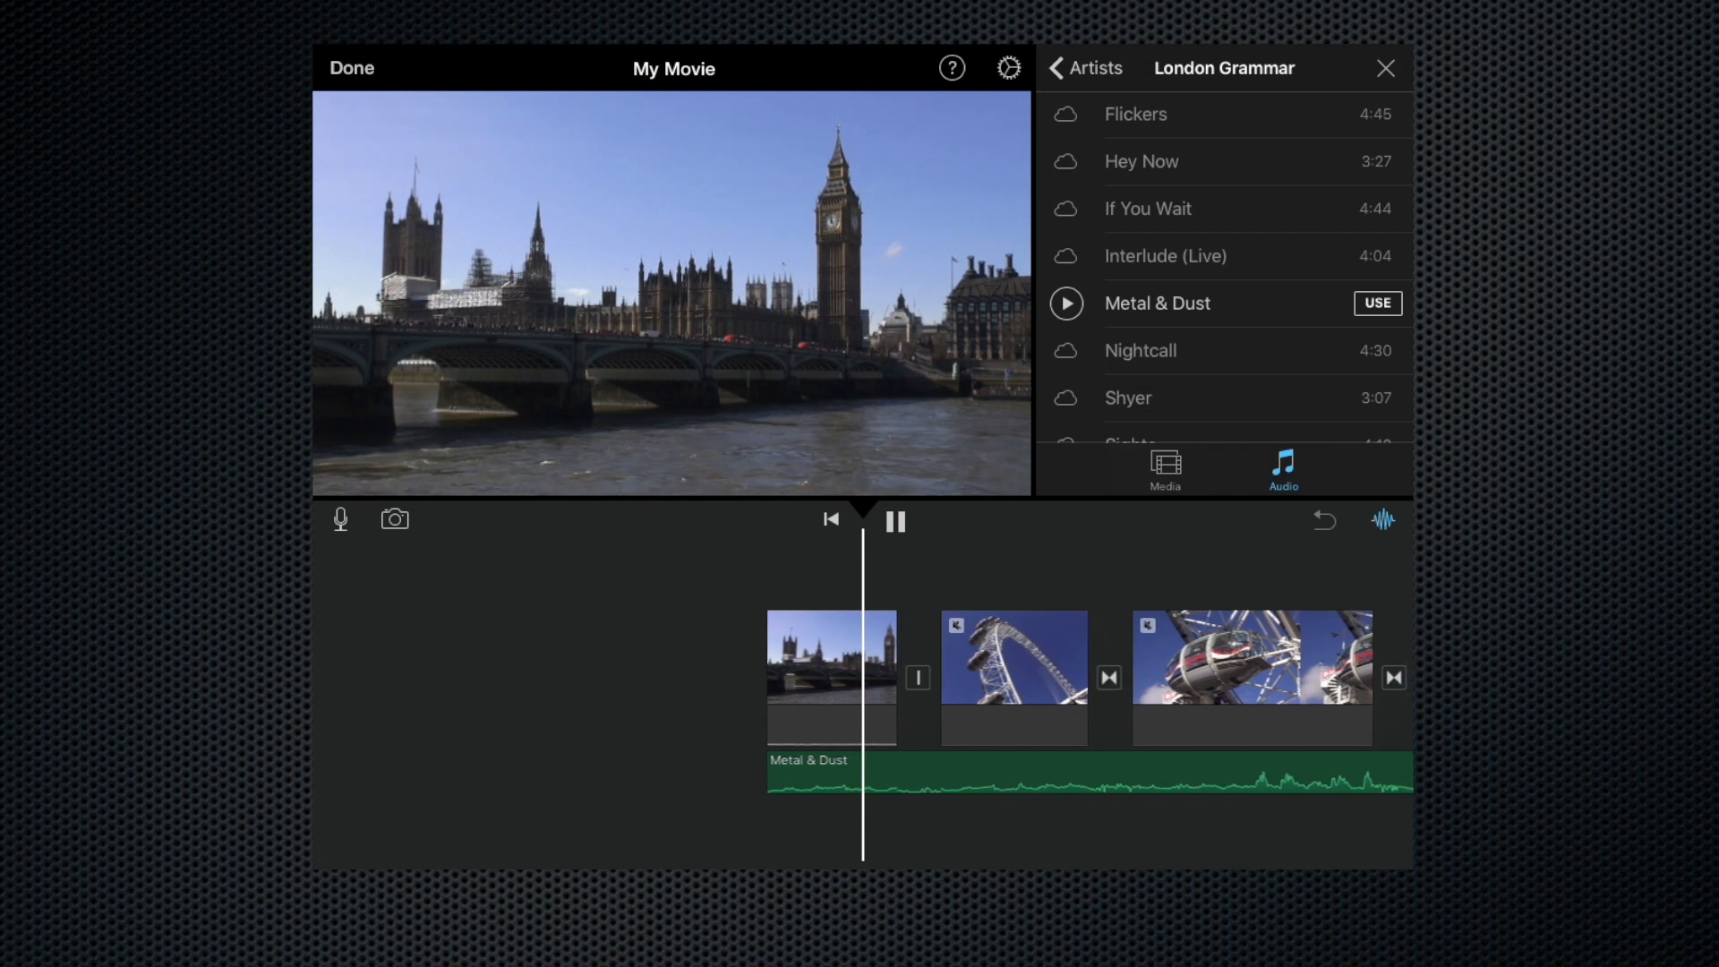
click(895, 521)
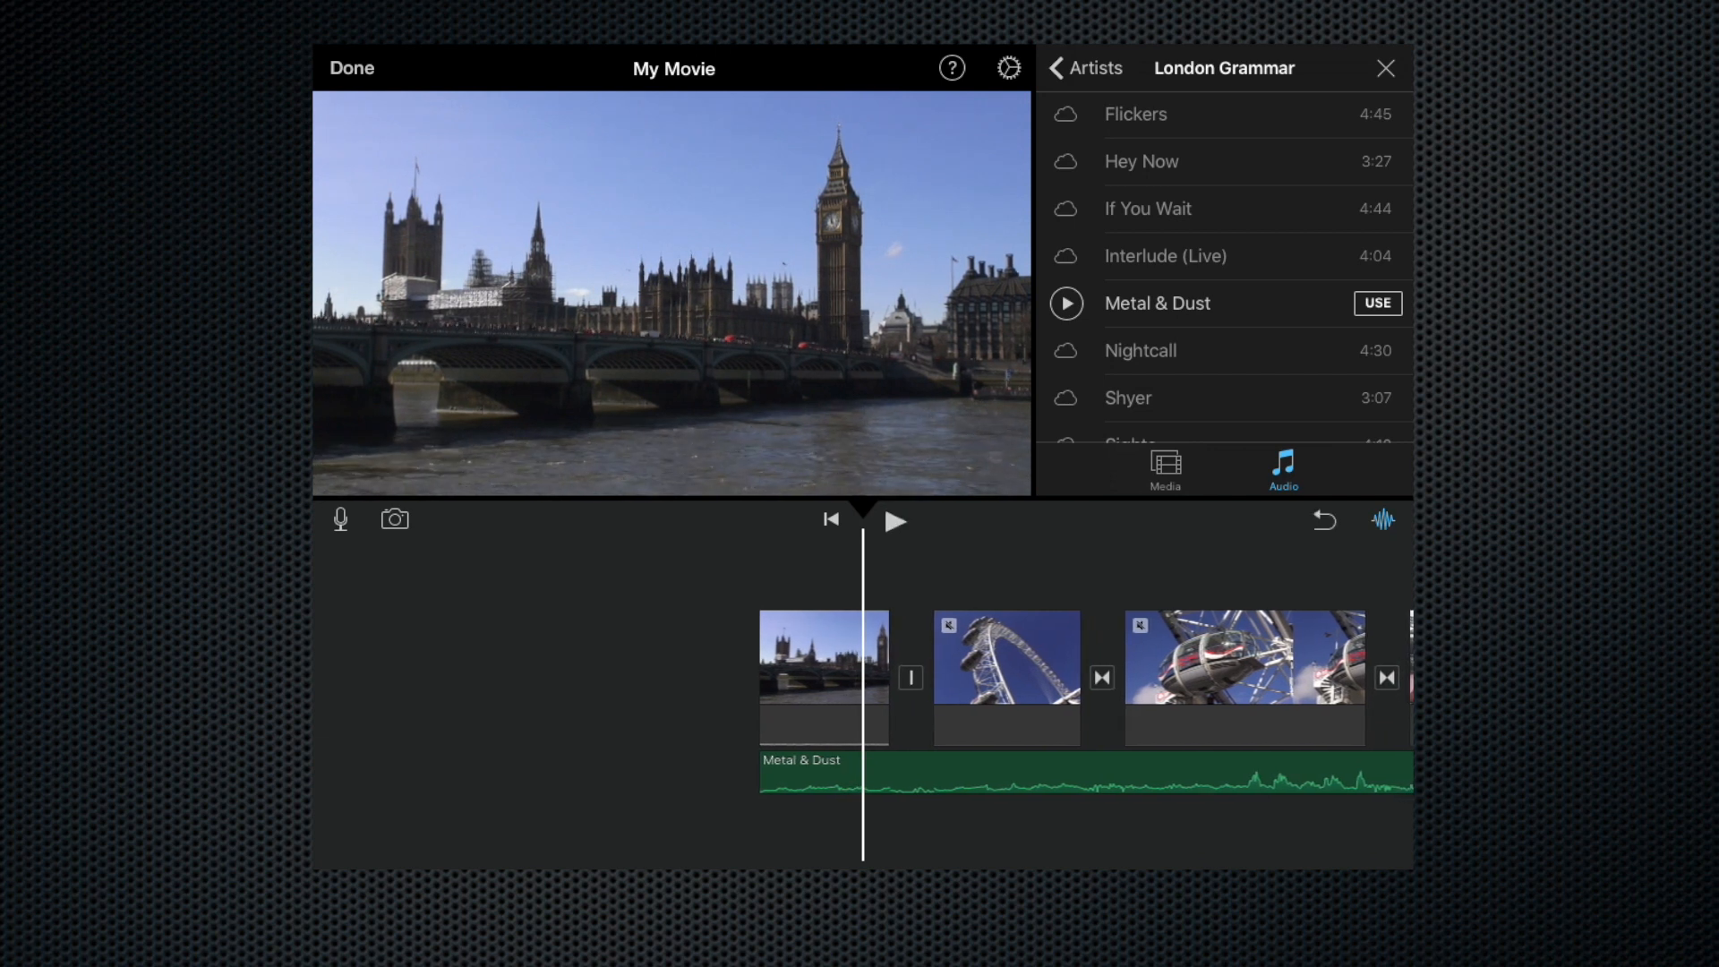
Raise the Metal & Dust track's volume and replay the opening to hear it louder
click(801, 774)
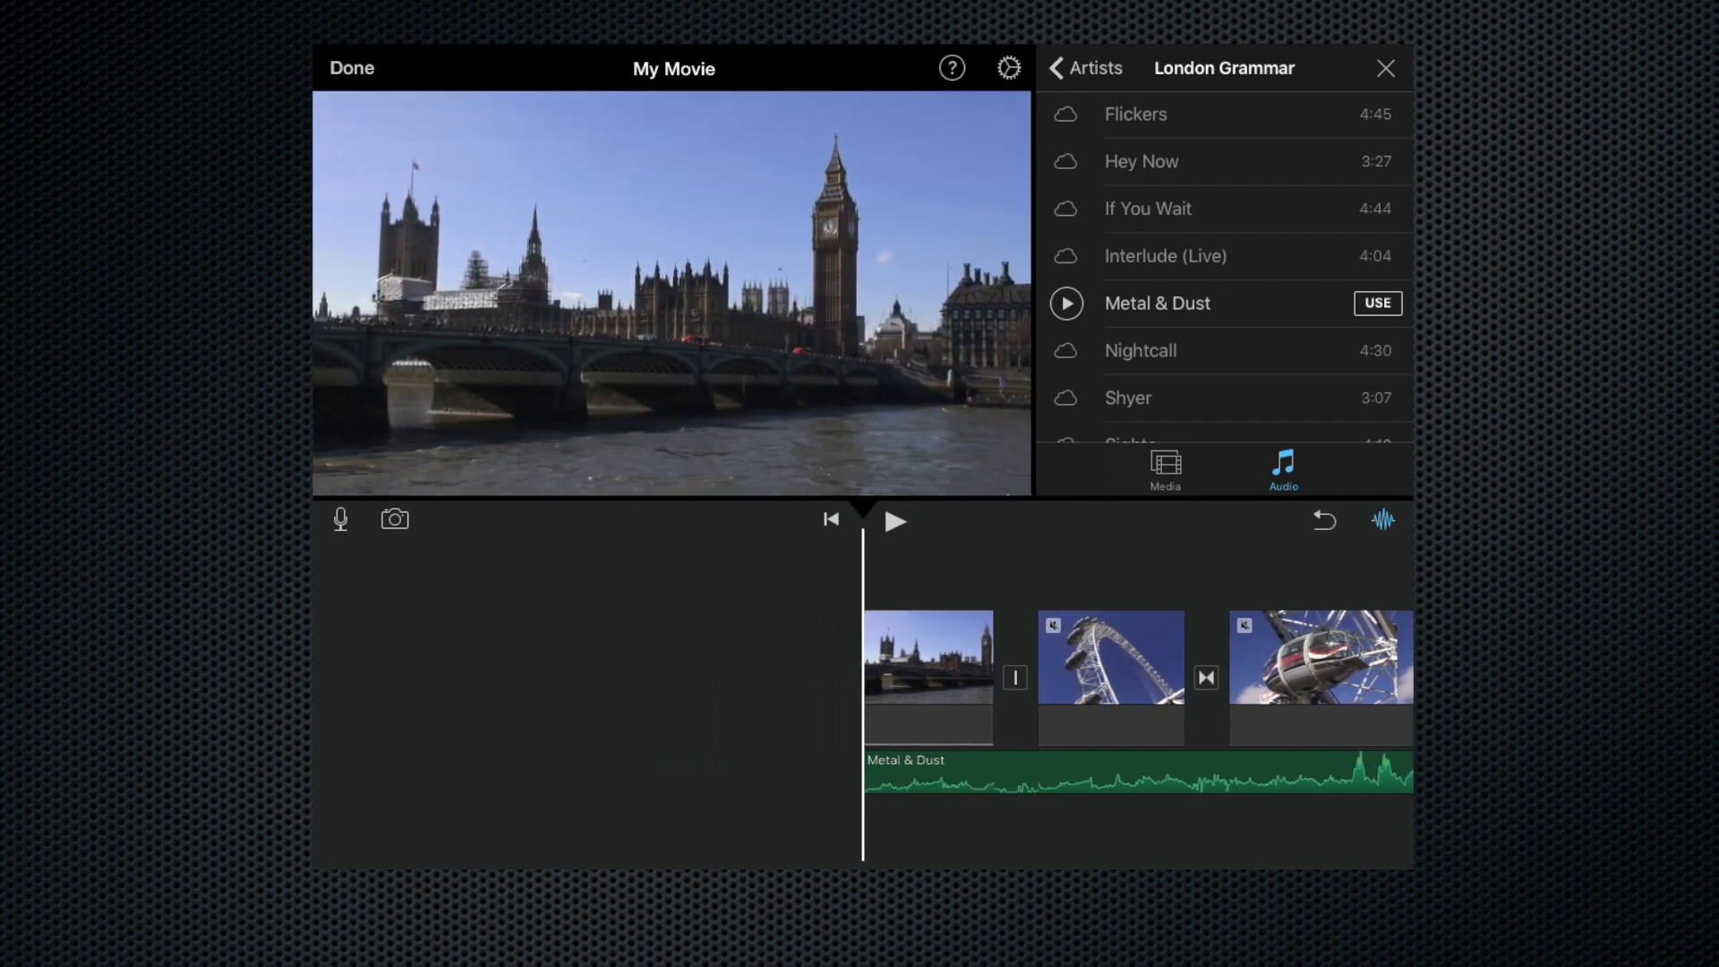
click(895, 521)
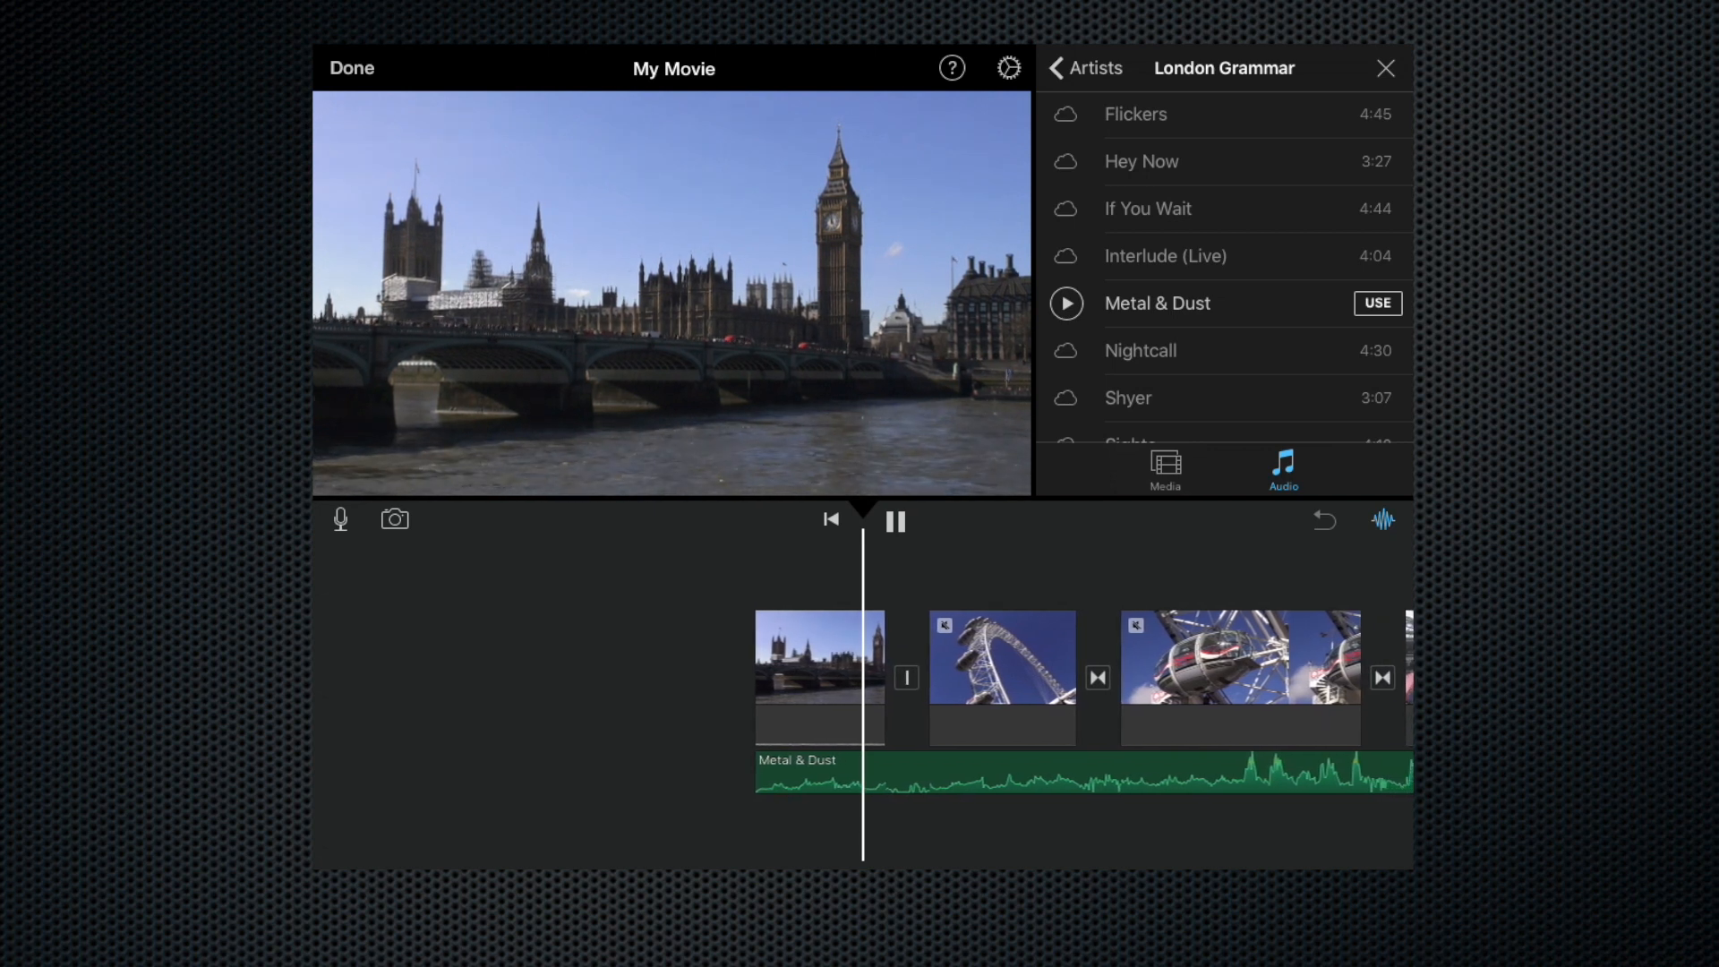
click(896, 521)
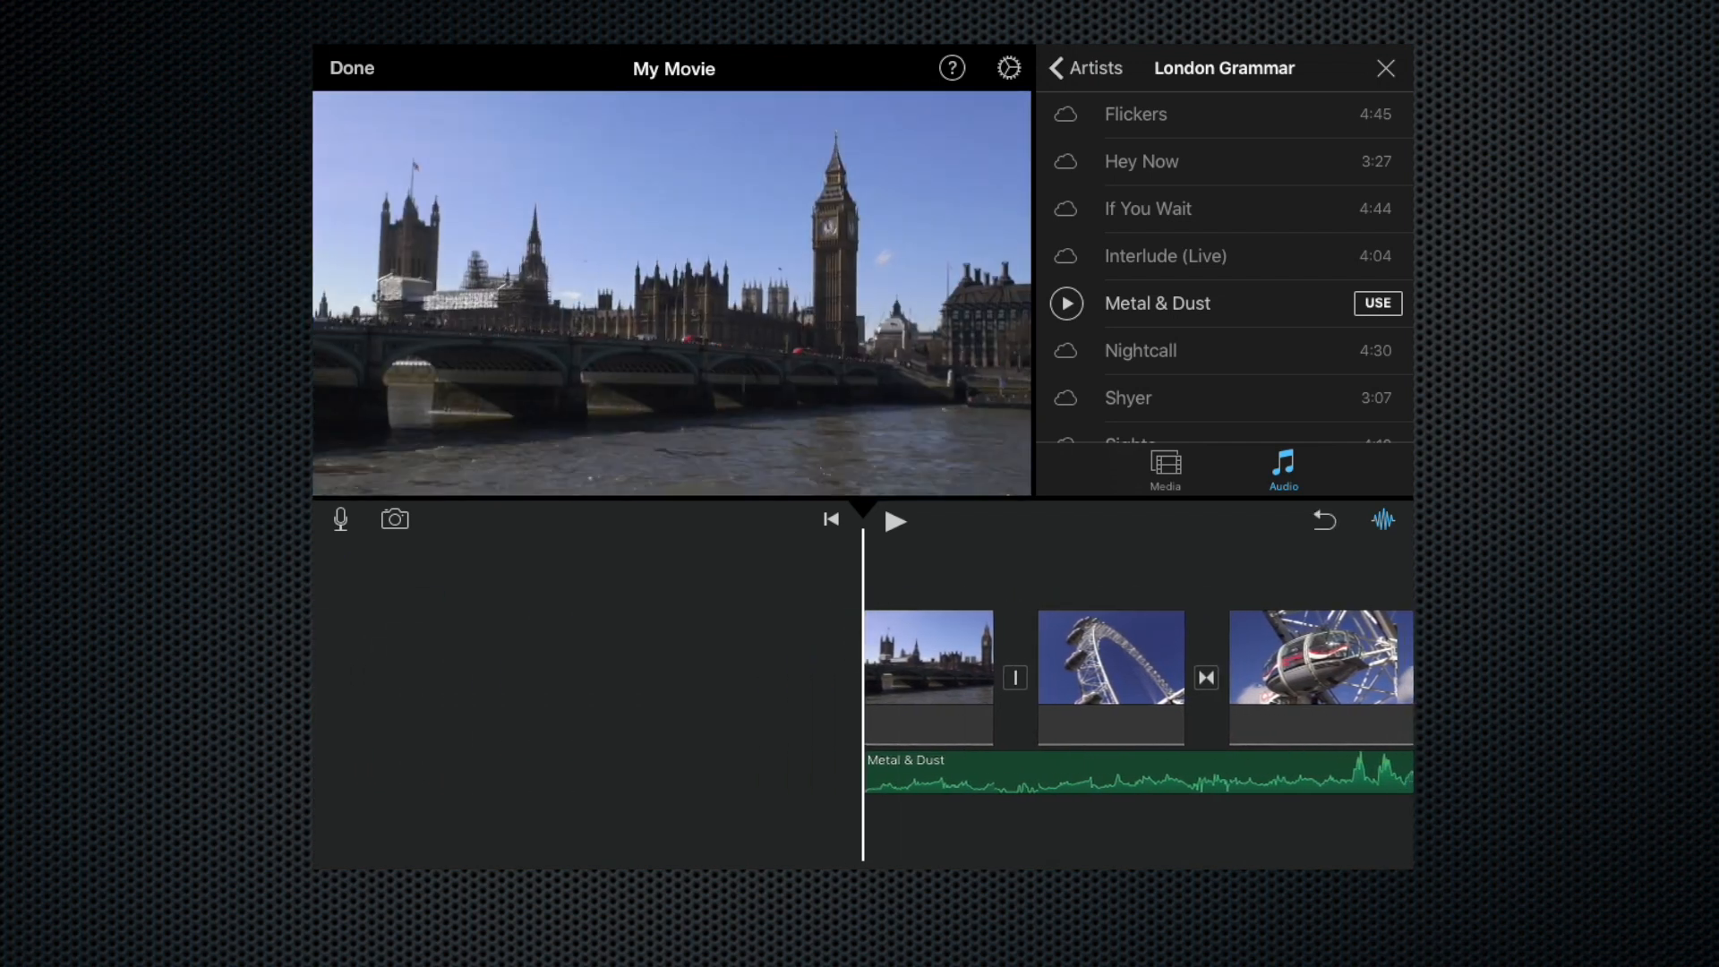
click(893, 521)
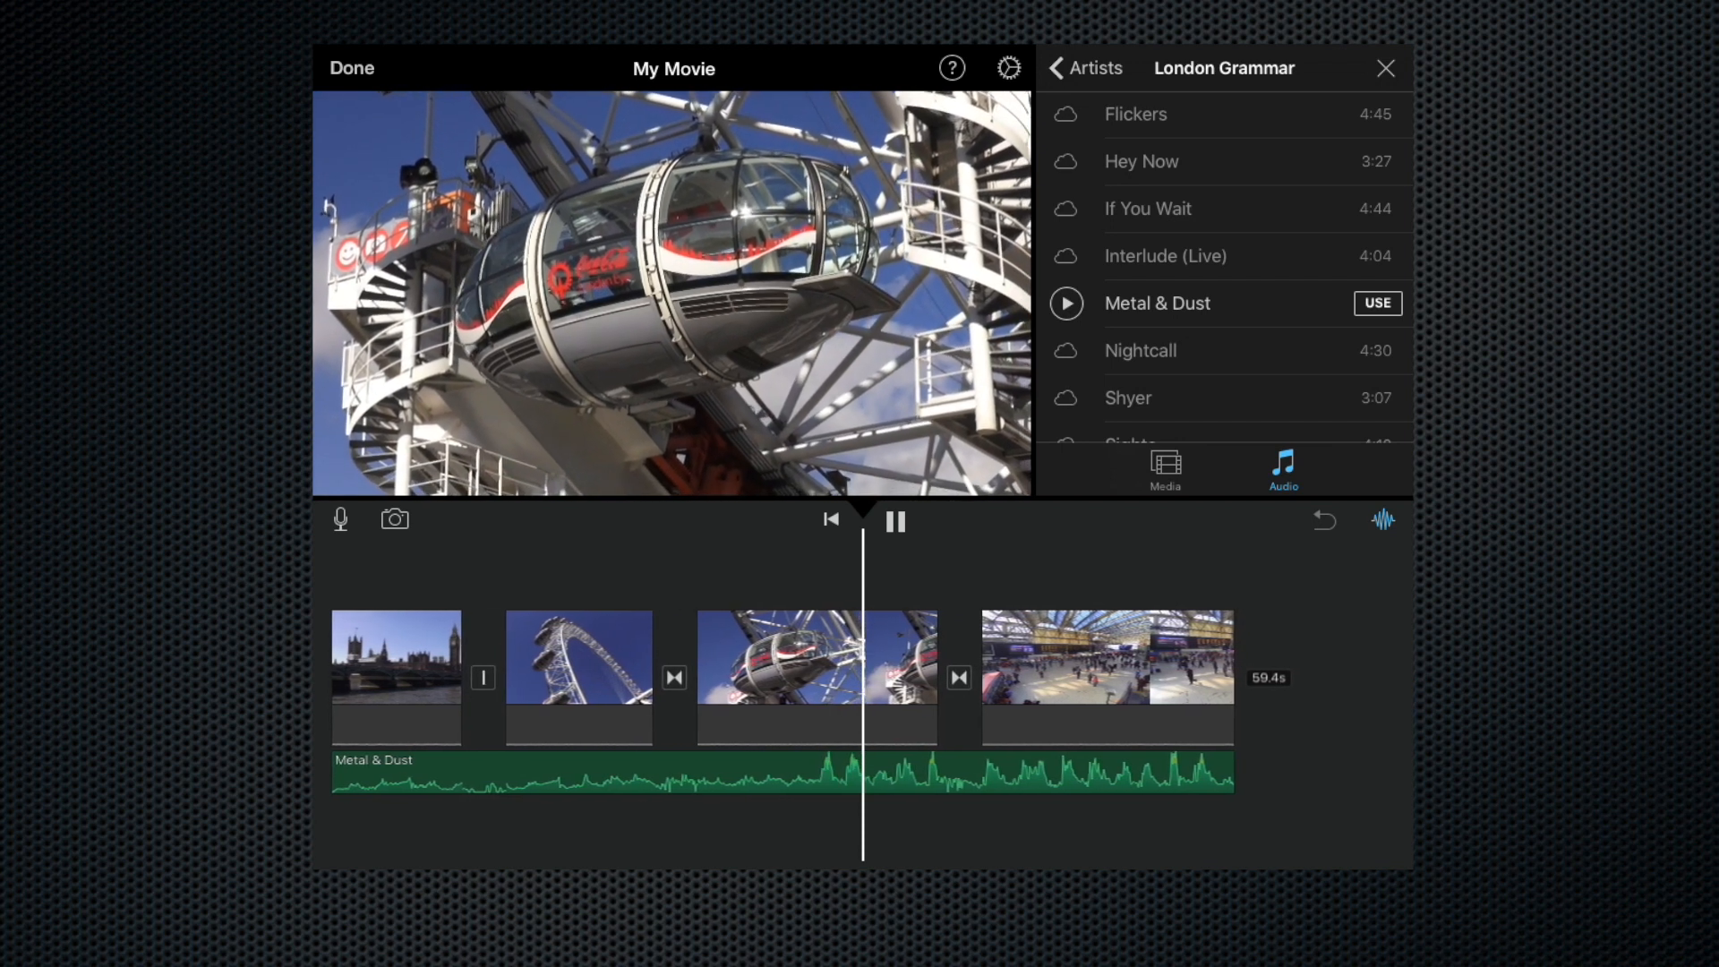
Boost the Metal & Dust track to 334% volume and play into the station concourse clip
click(816, 657)
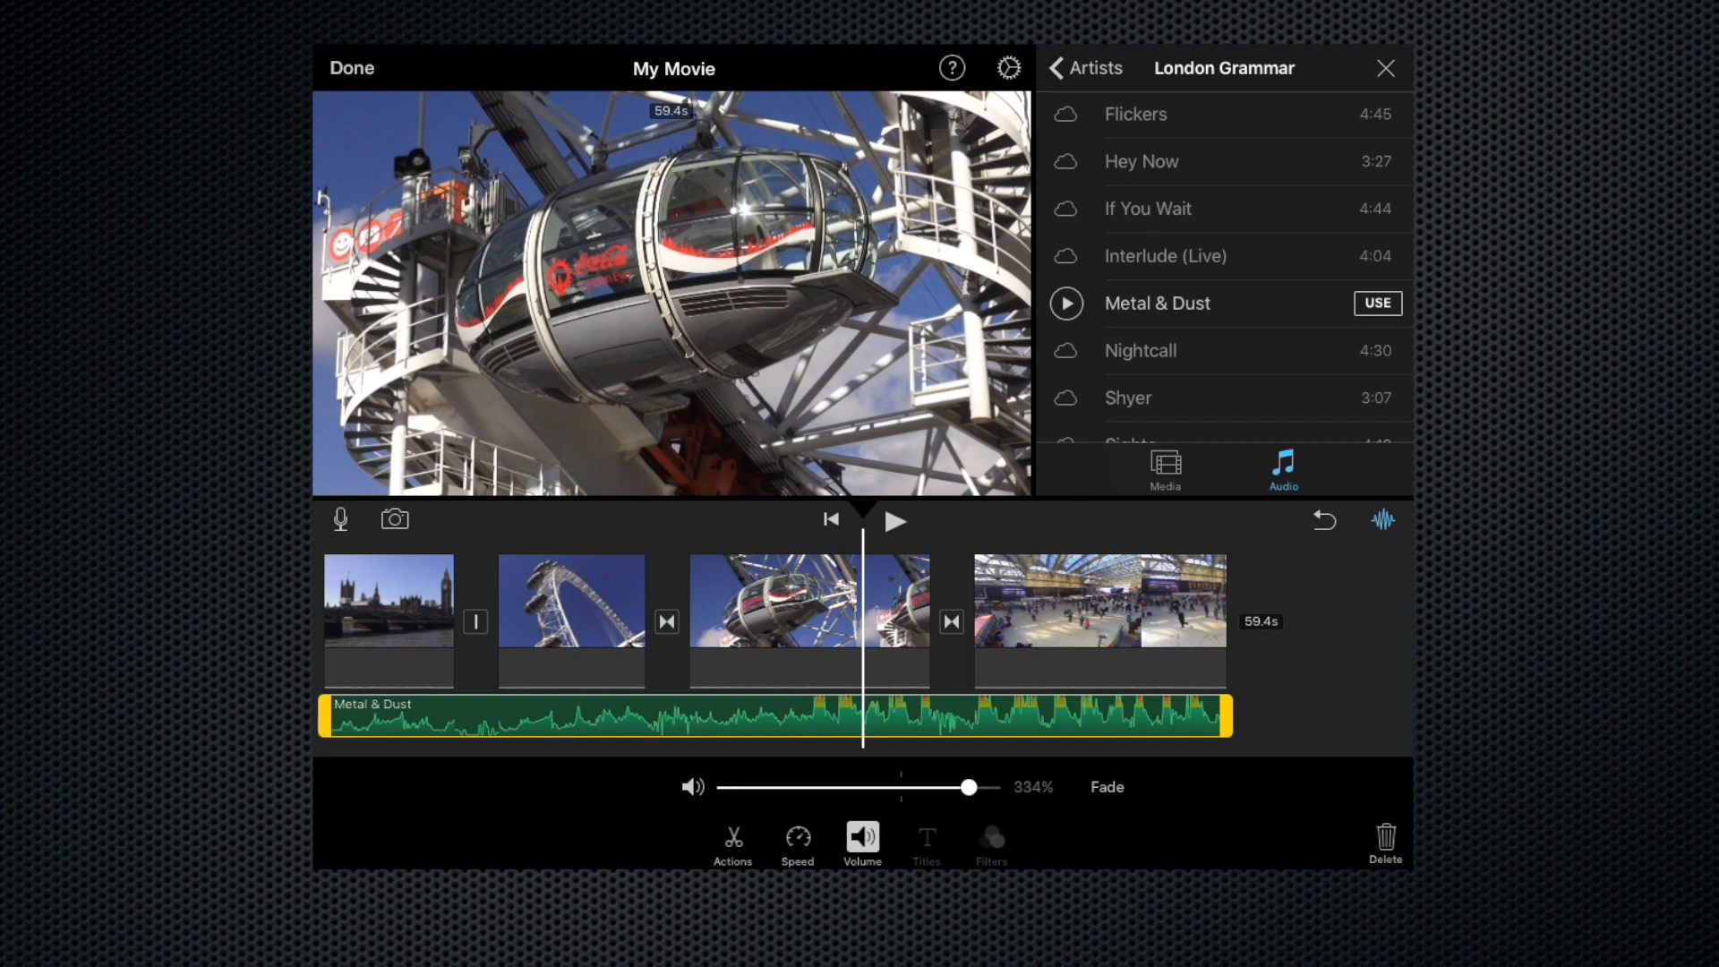
click(895, 521)
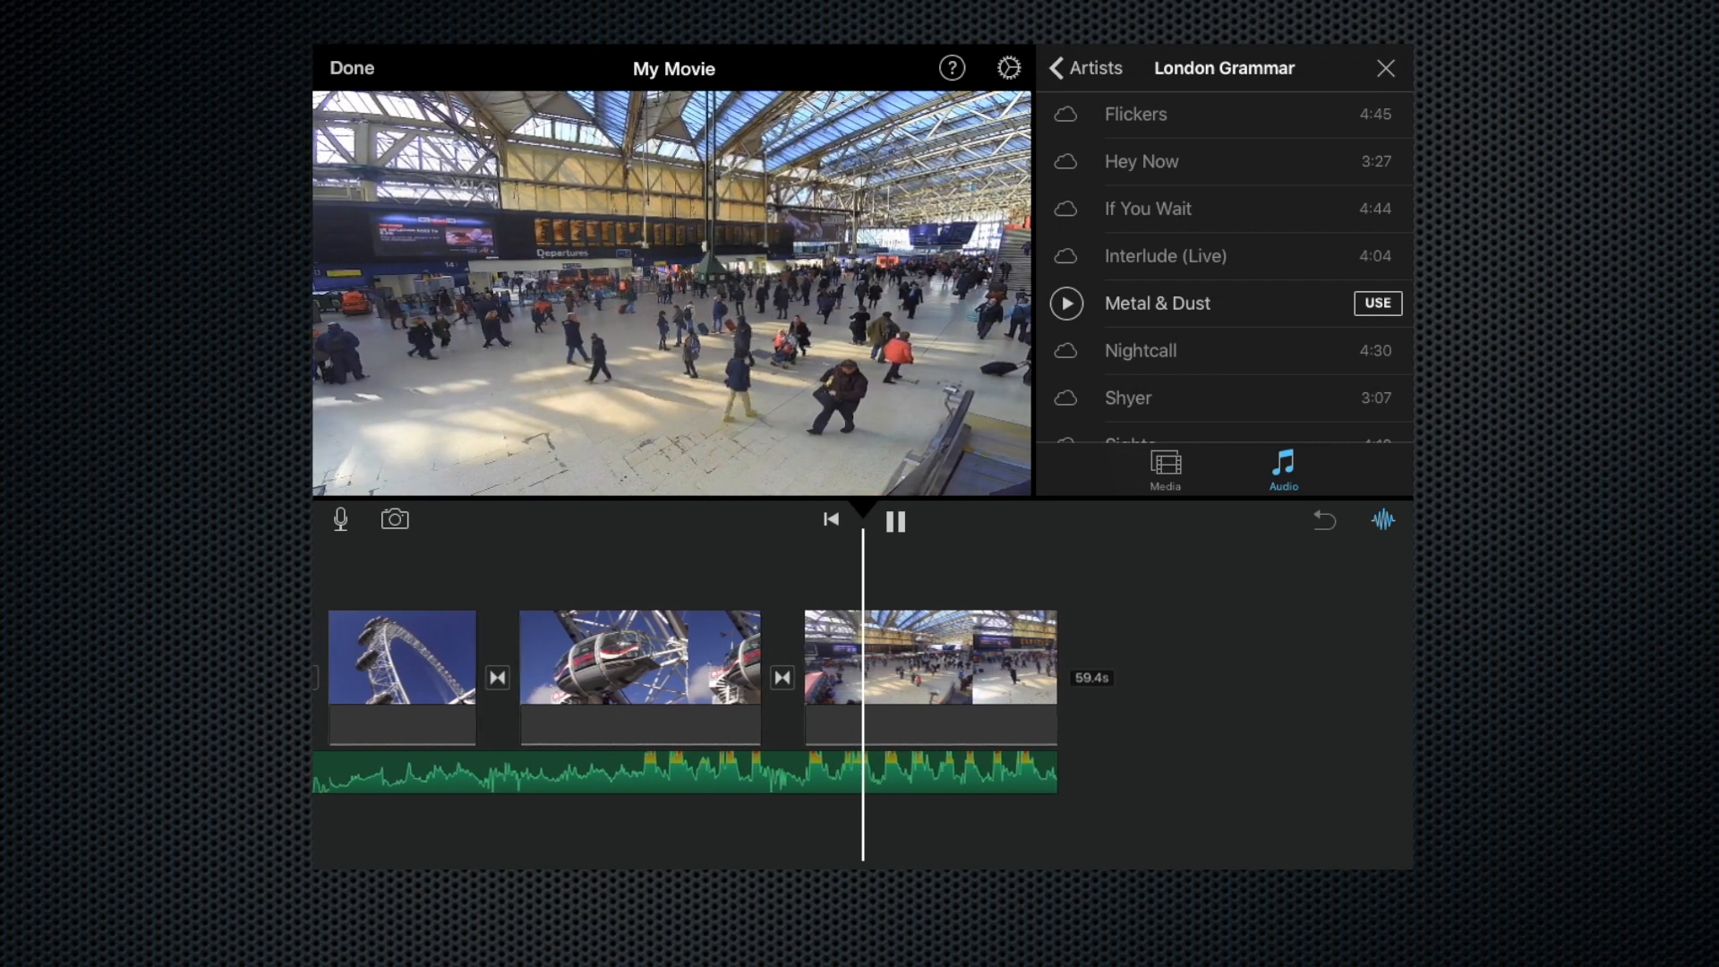
Trim the Metal & Dust track's end so music stops before the station clip finishes, and preview
click(895, 521)
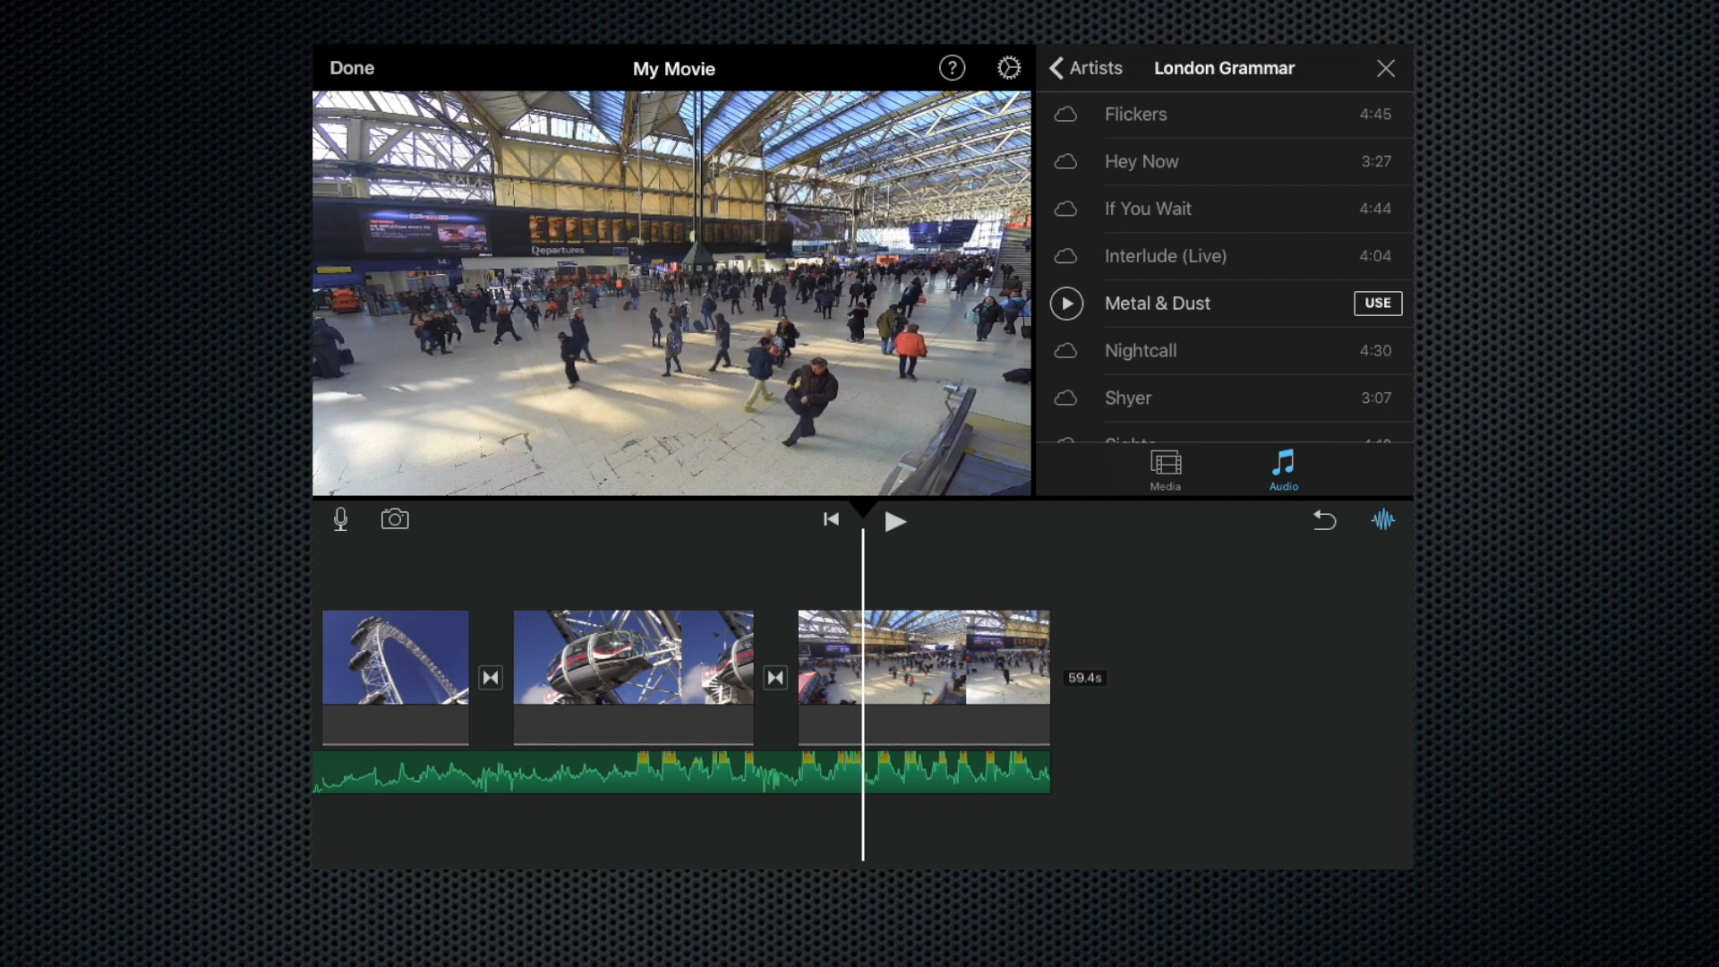
click(680, 770)
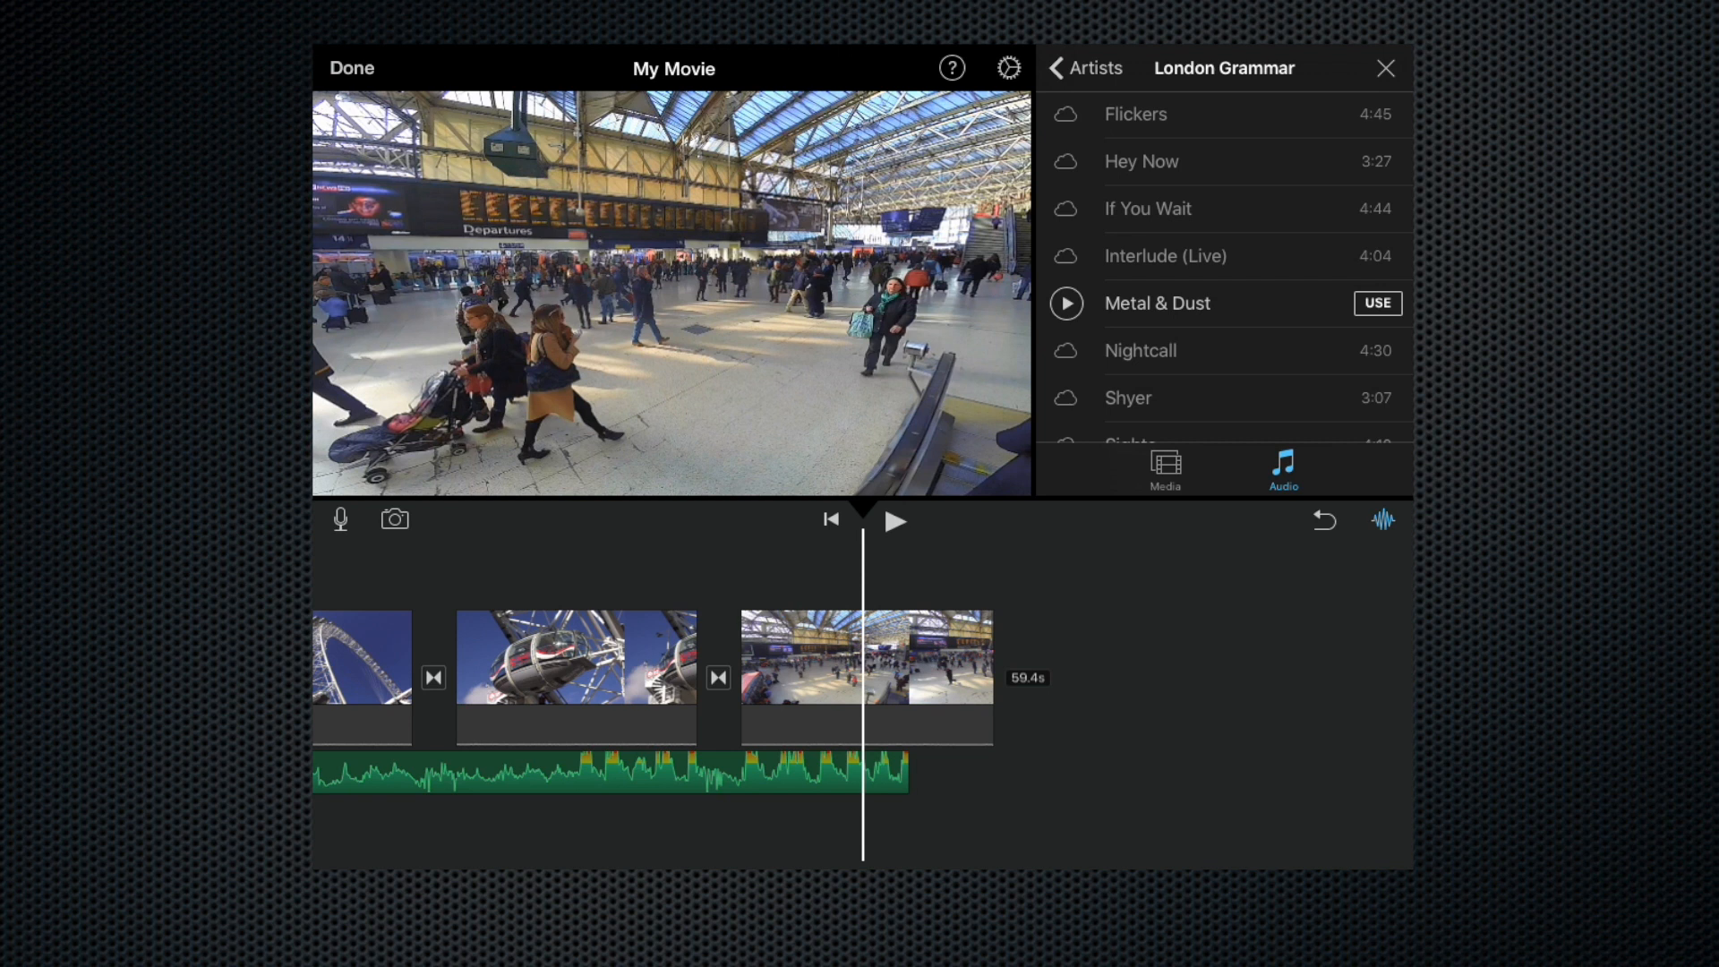
click(895, 522)
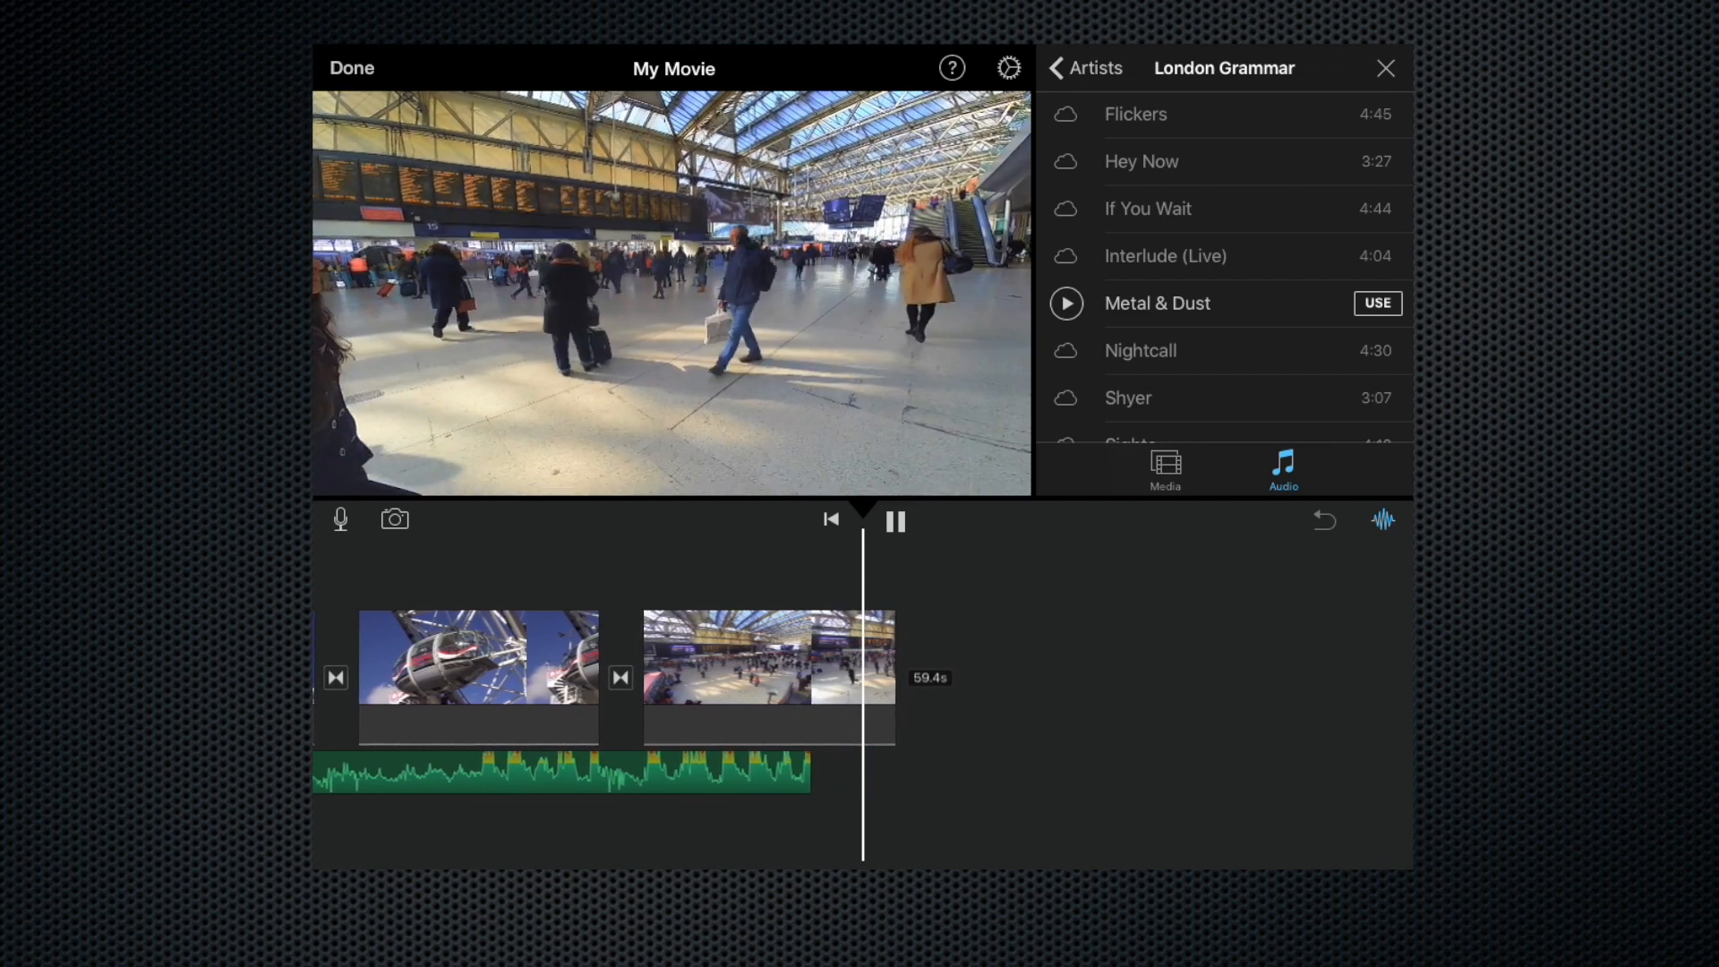
click(895, 521)
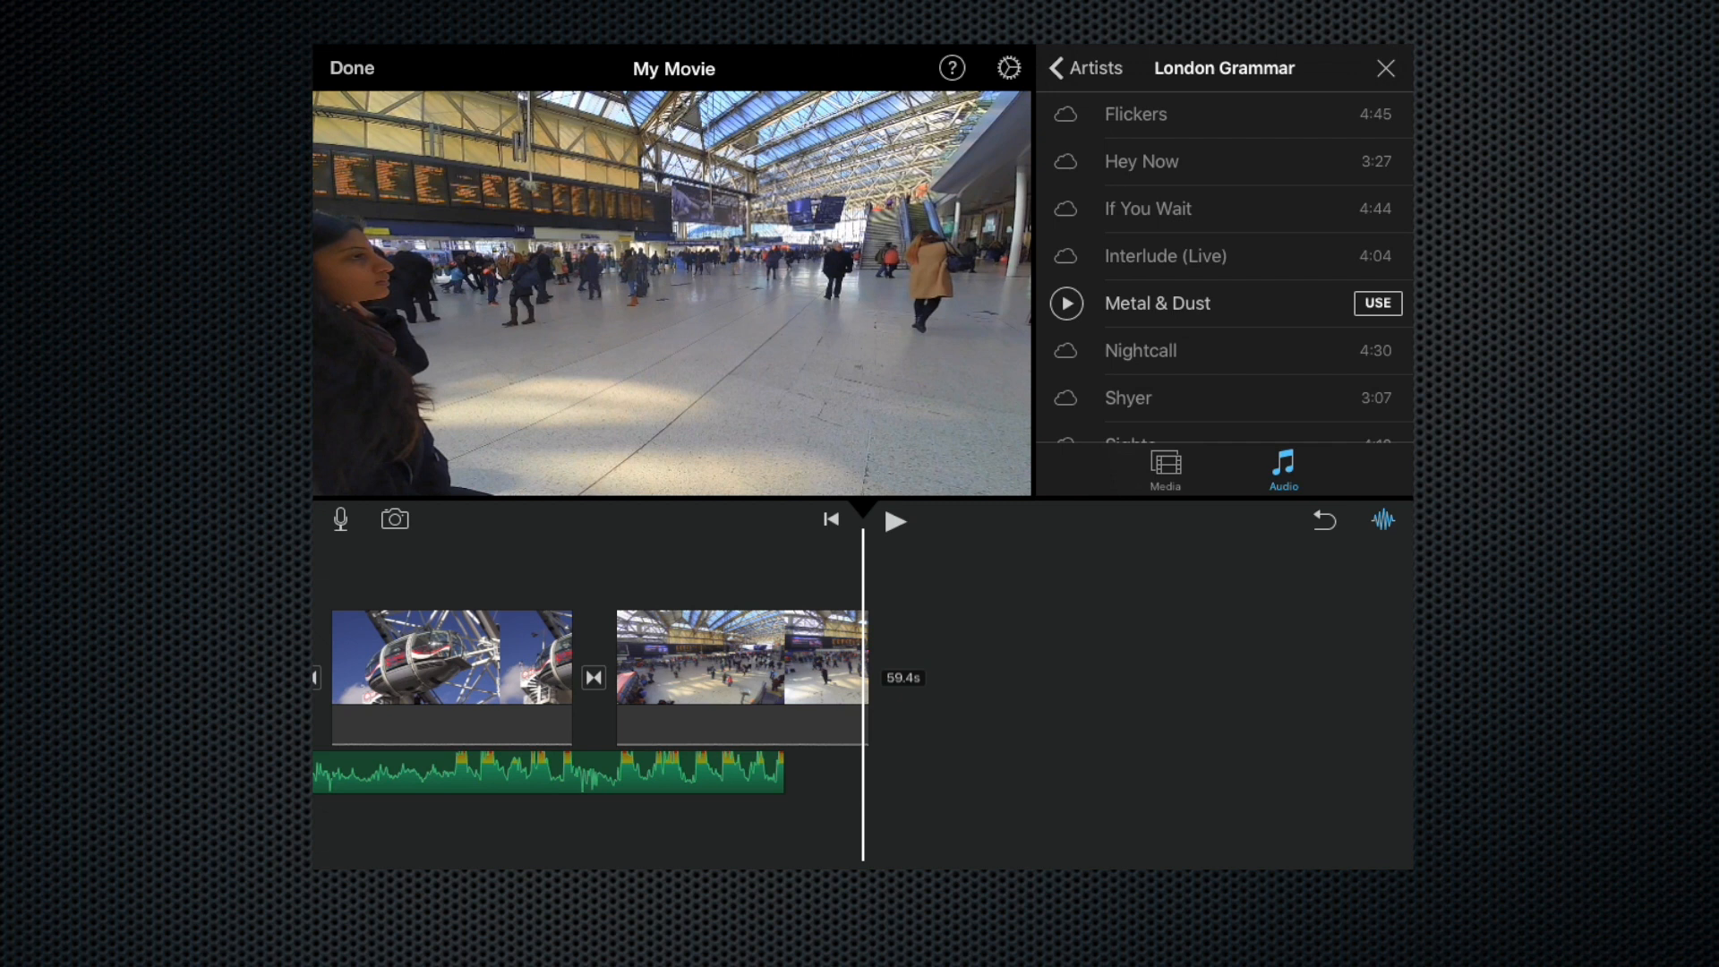
Extend Metal & Dust to end exactly with the last station clip and check the ending
click(548, 773)
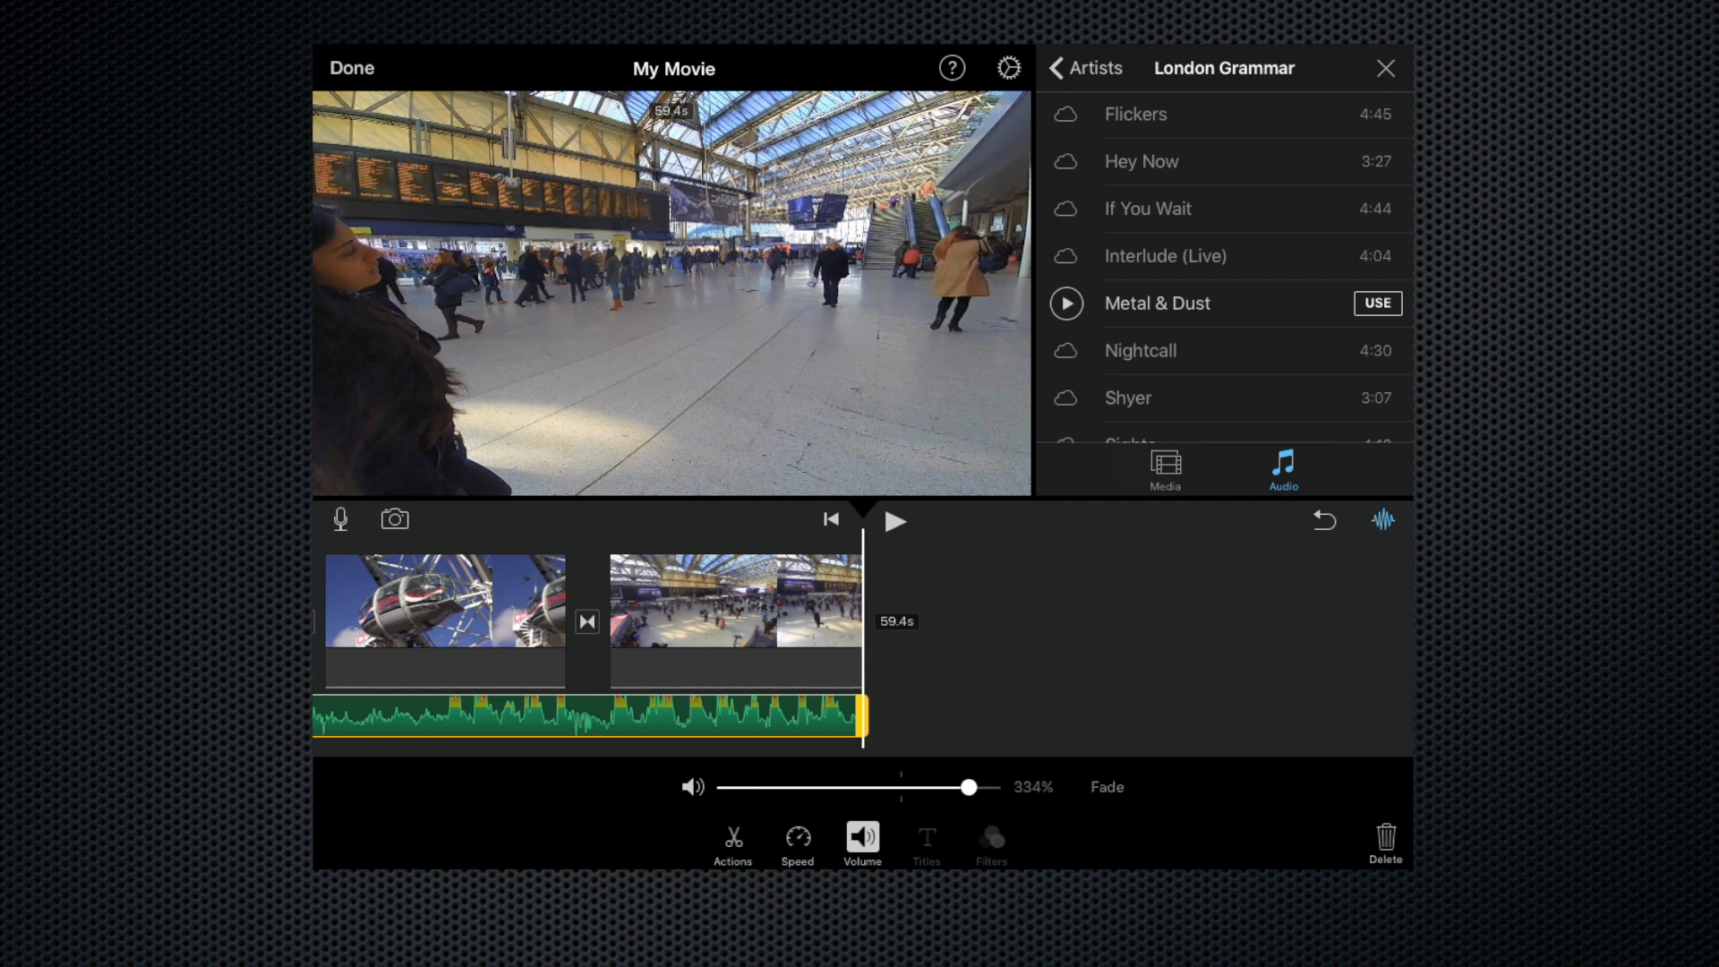
click(865, 712)
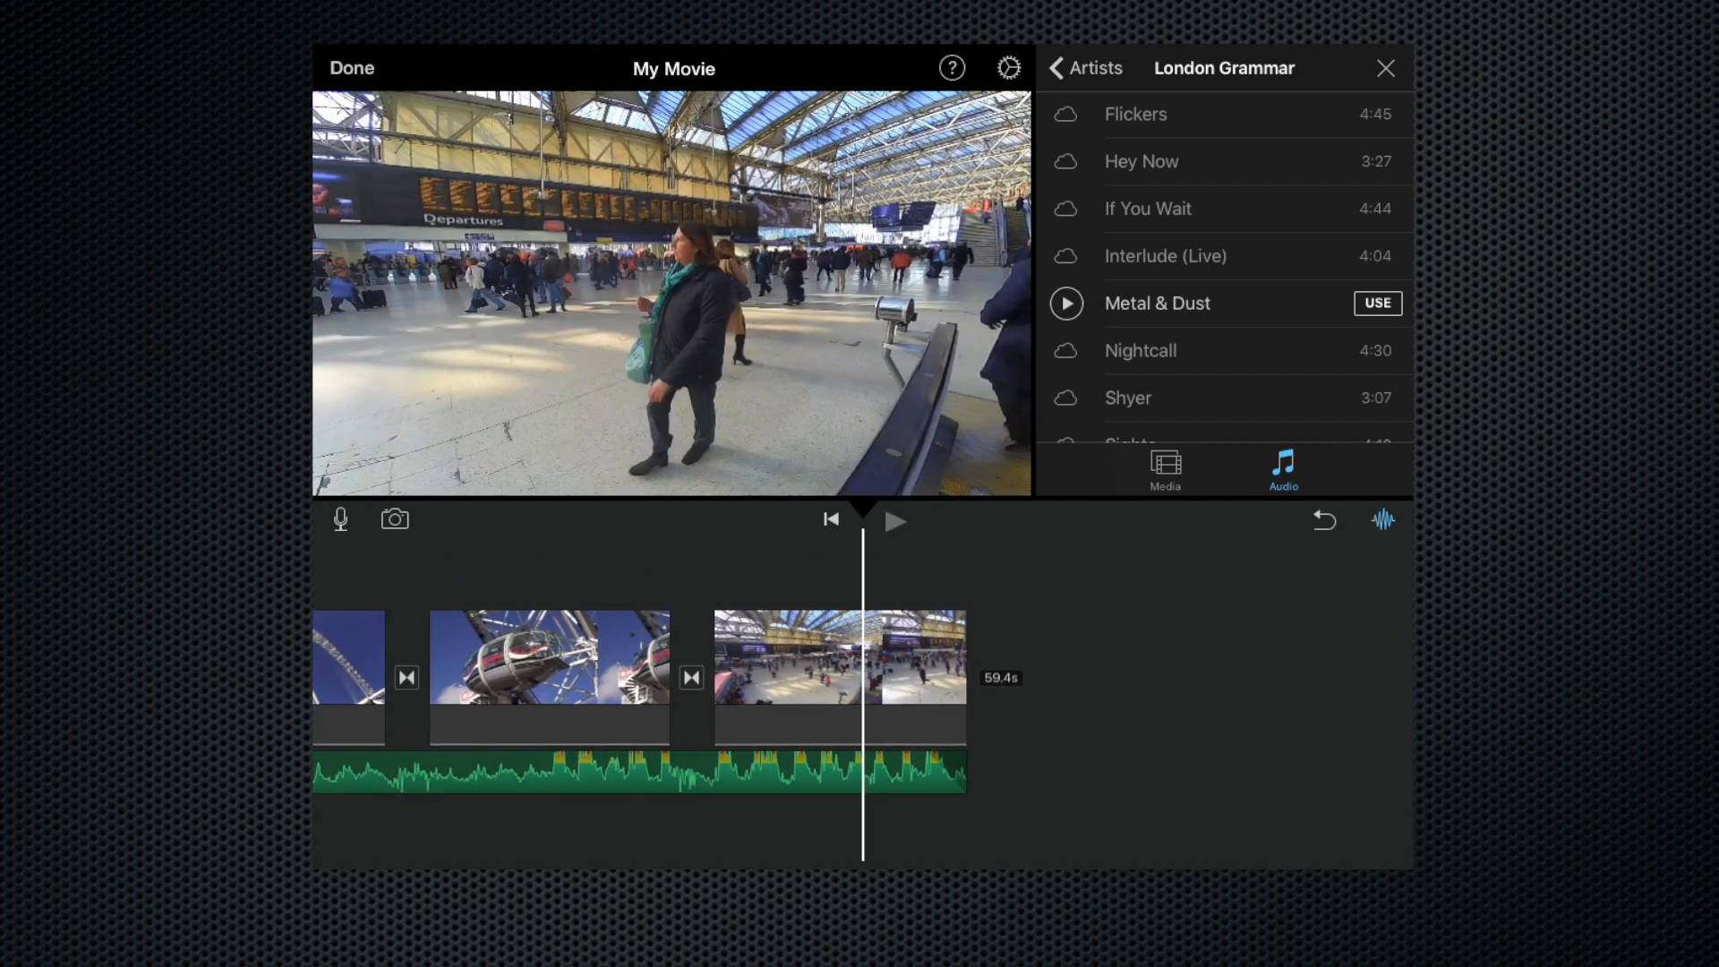
click(895, 519)
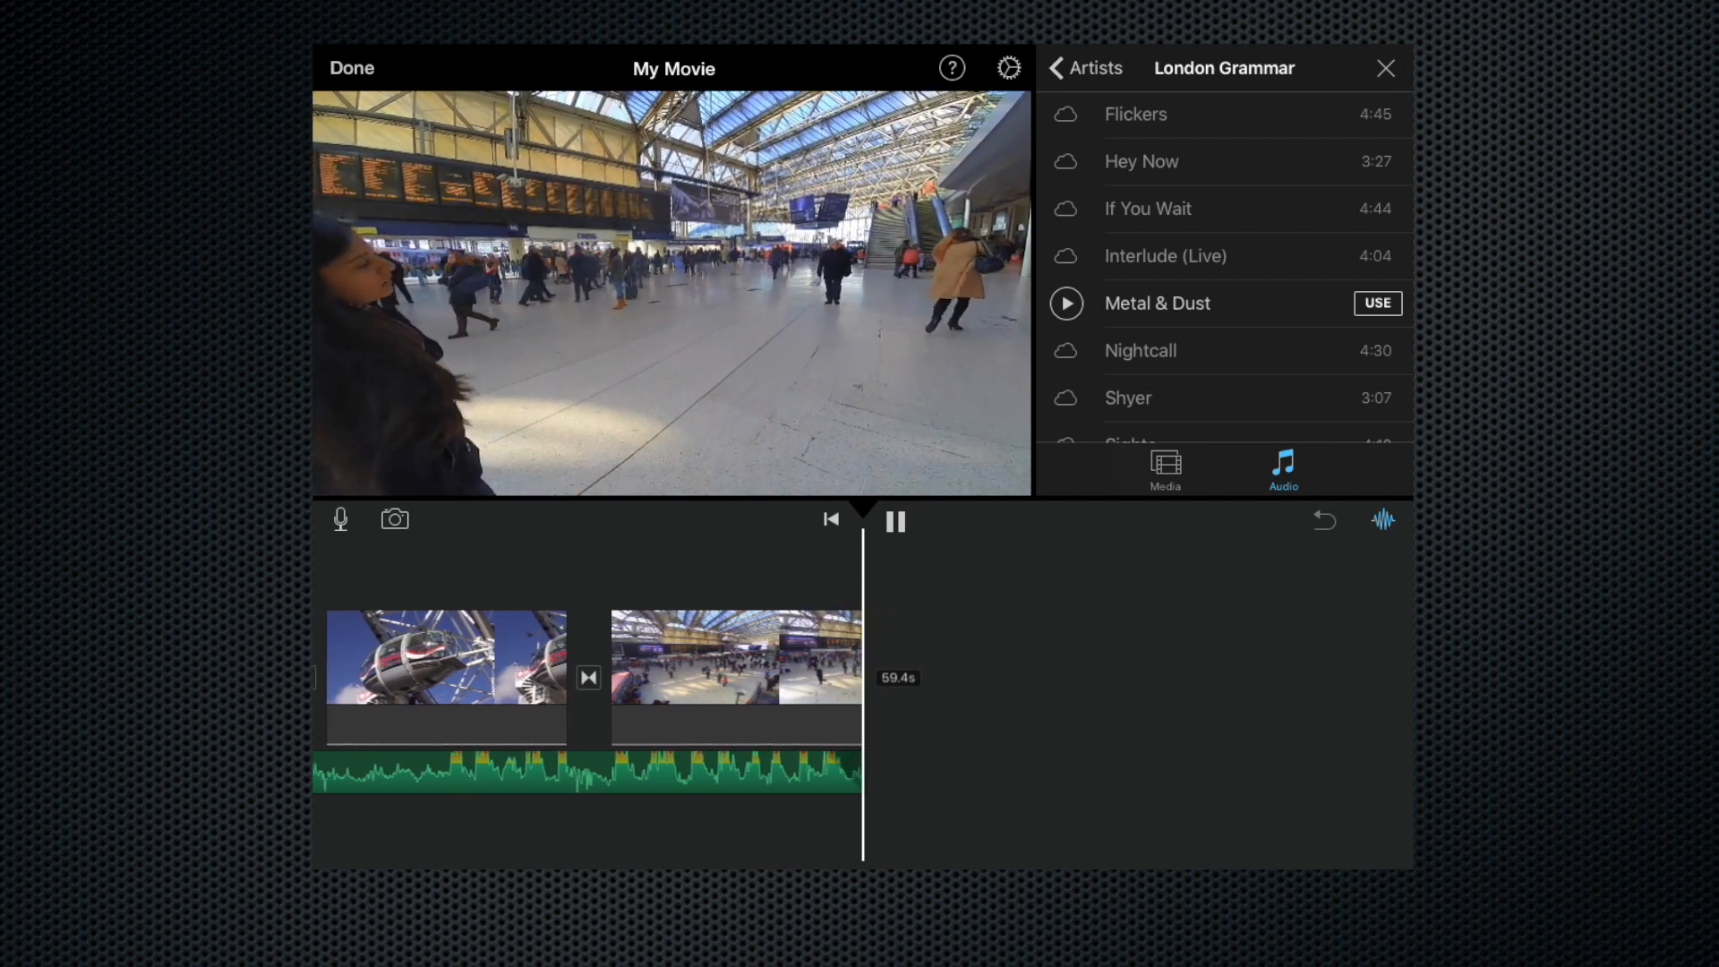
click(895, 521)
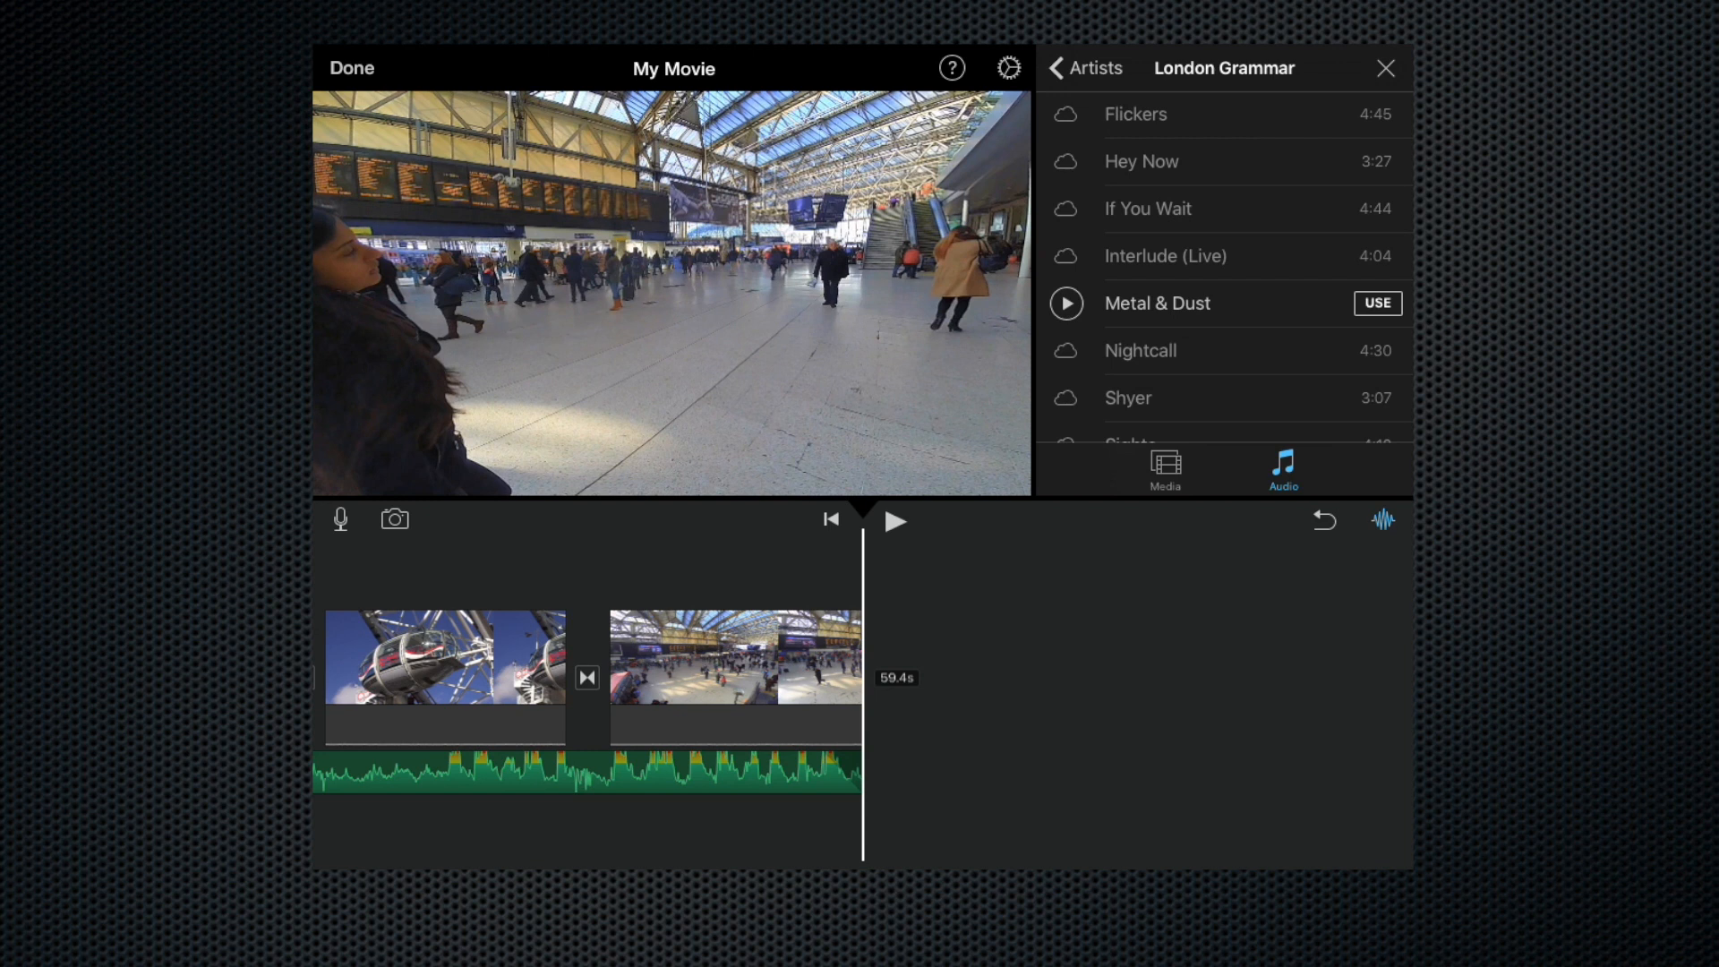